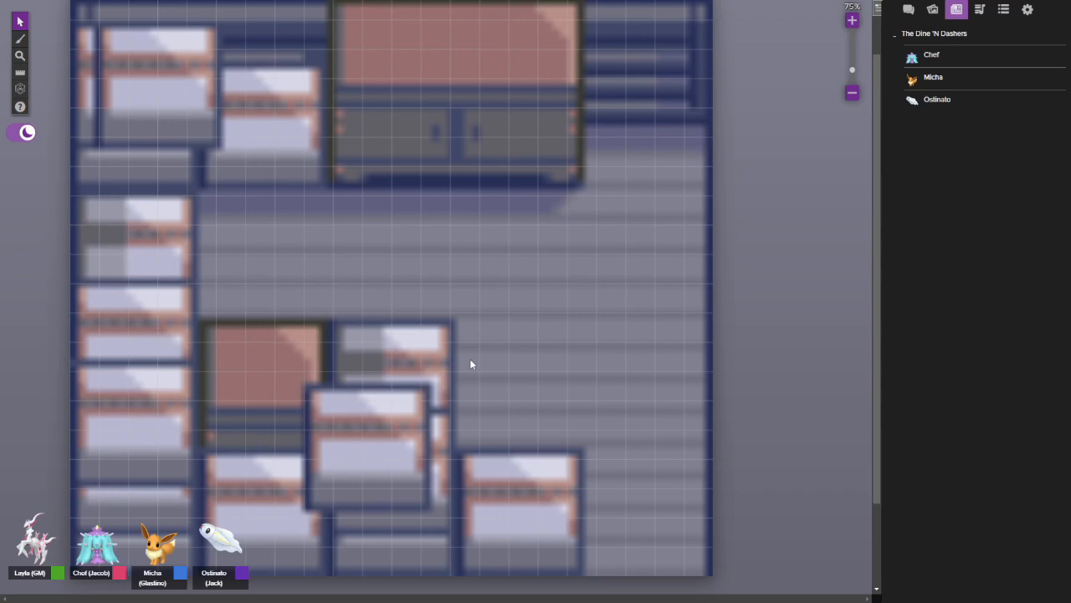
{"action": "mouse_move", "coordinate": [479, 390]}
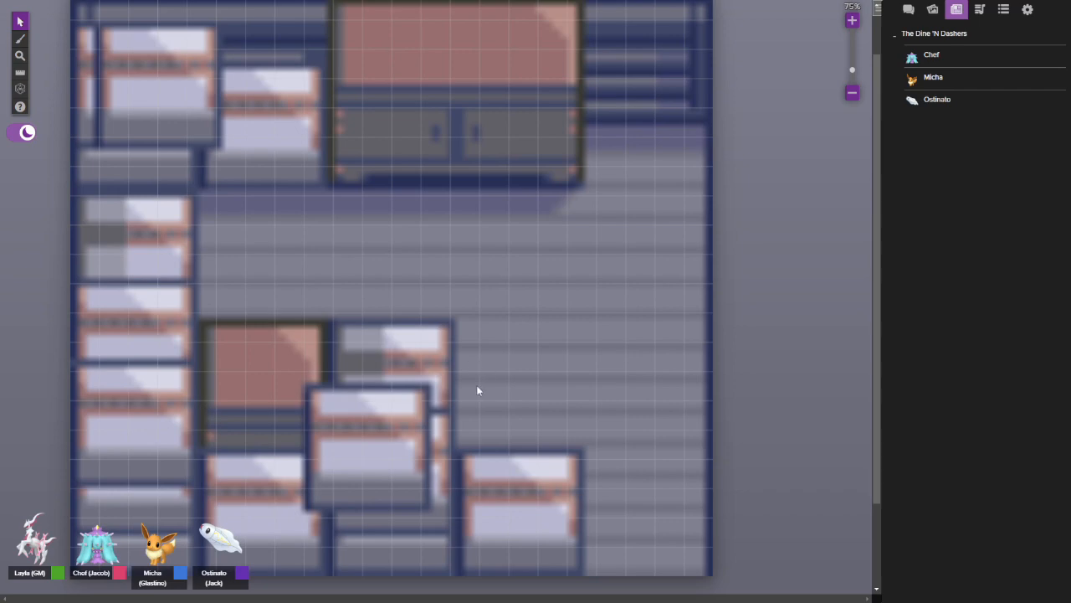
{"action": "mouse_move", "coordinate": [245, 299]}
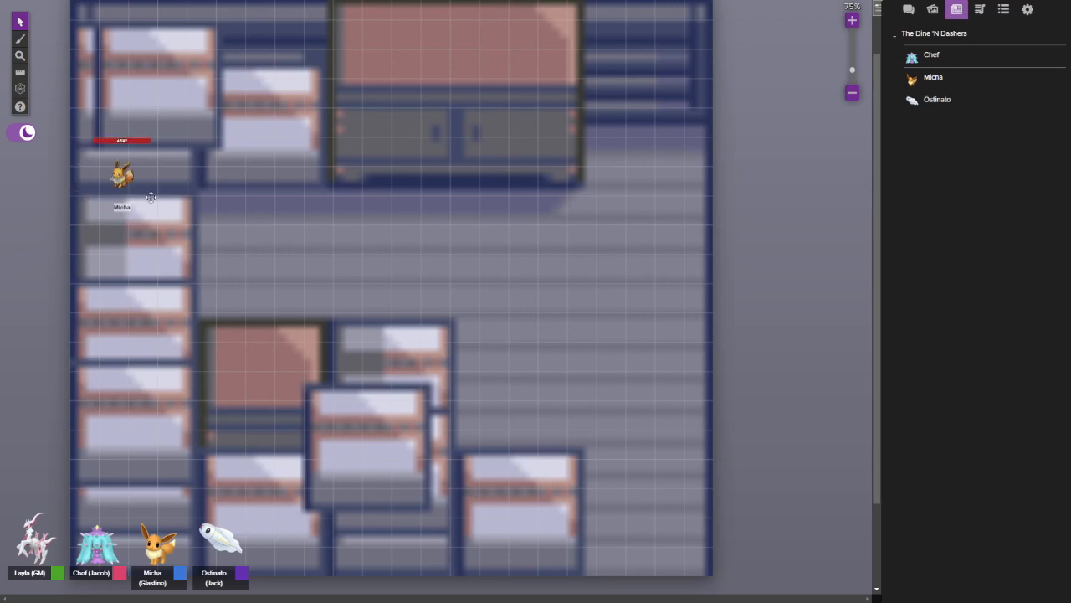
Drop Micha's token beside the upper-left bunk beds on the ship interior map
{"action": "left_click", "coordinate": [125, 175]}
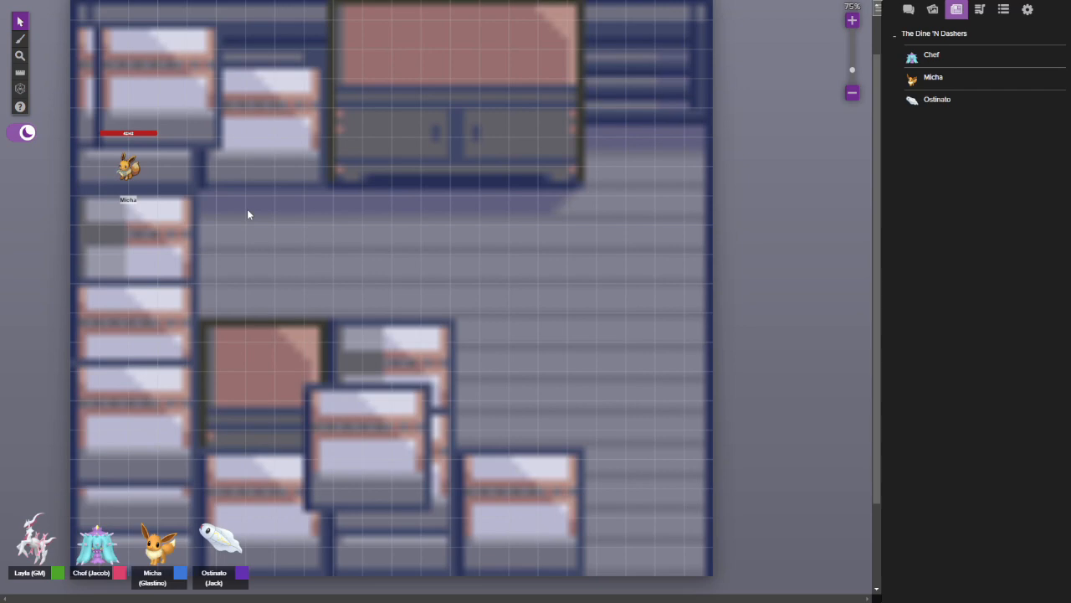
{"action": "mouse_move", "coordinate": [256, 216]}
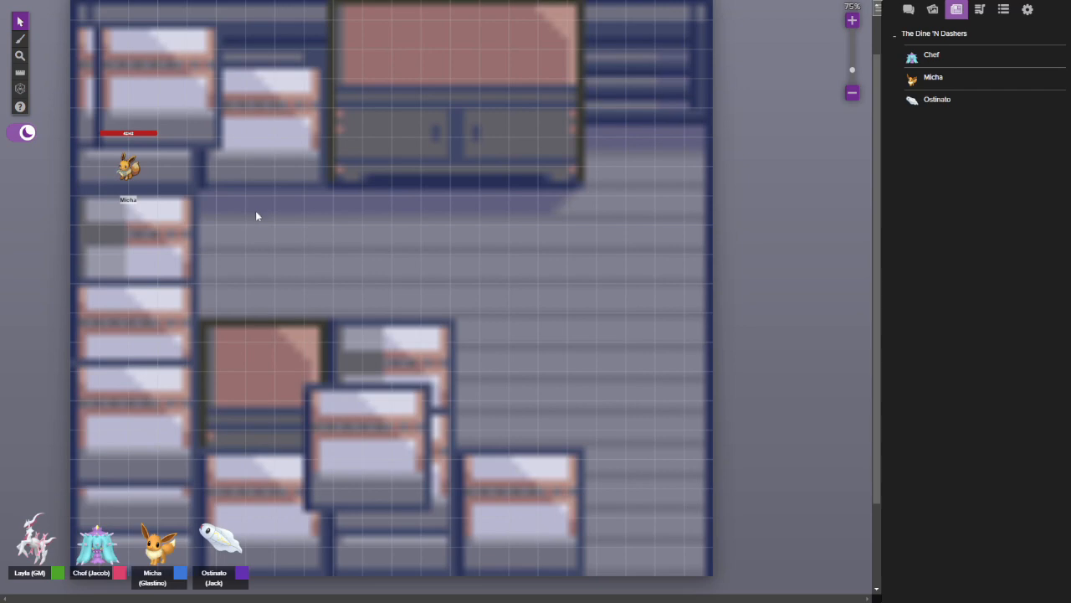
{"action": "mouse_move", "coordinate": [254, 219]}
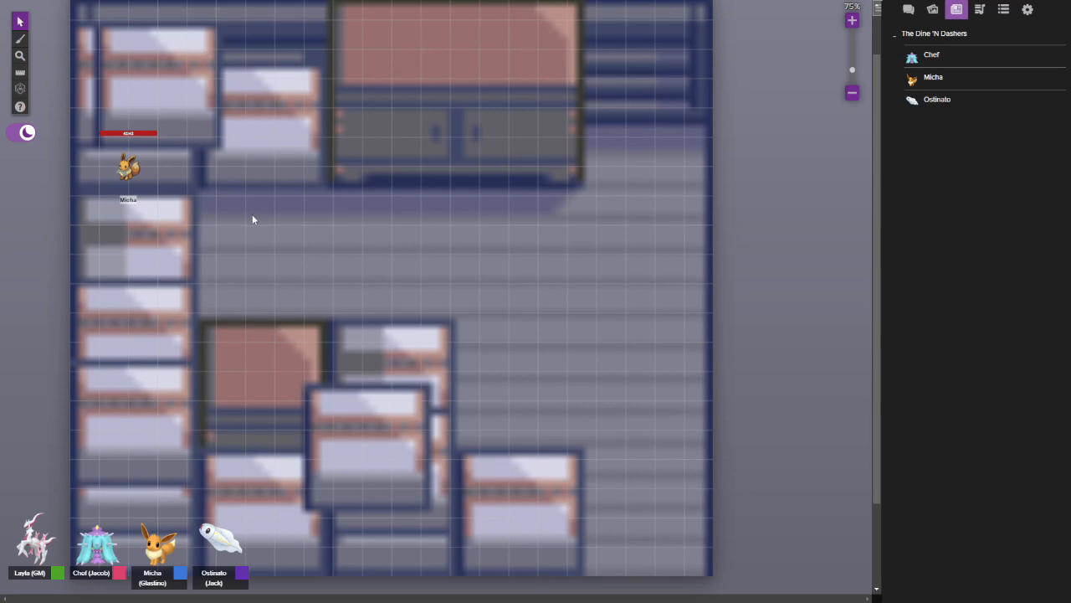
{"action": "right_click", "coordinate": [128, 165]}
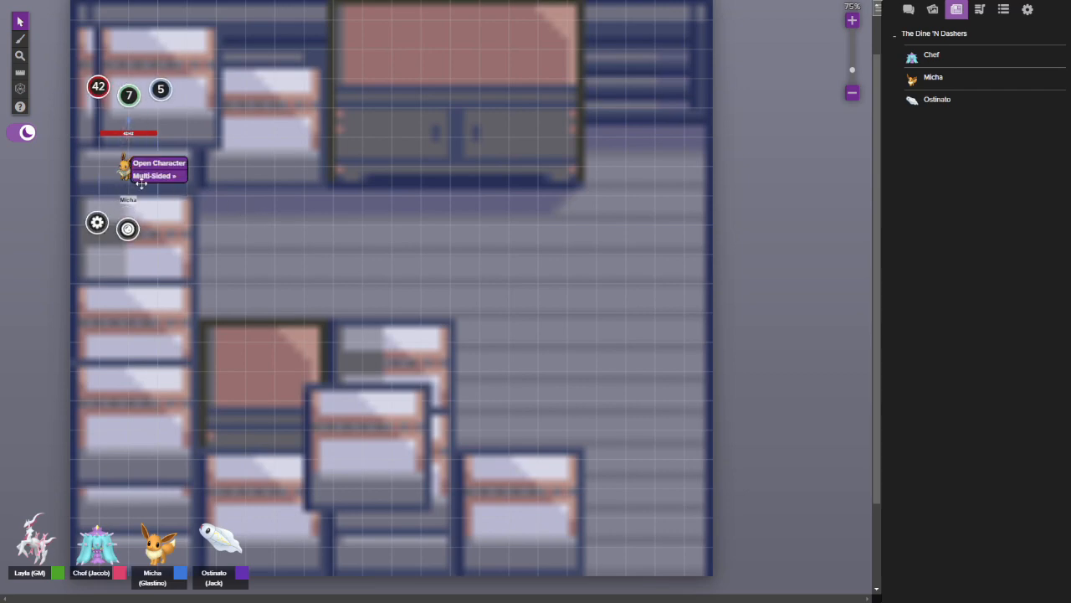
{"action": "left_click", "coordinate": [154, 175]}
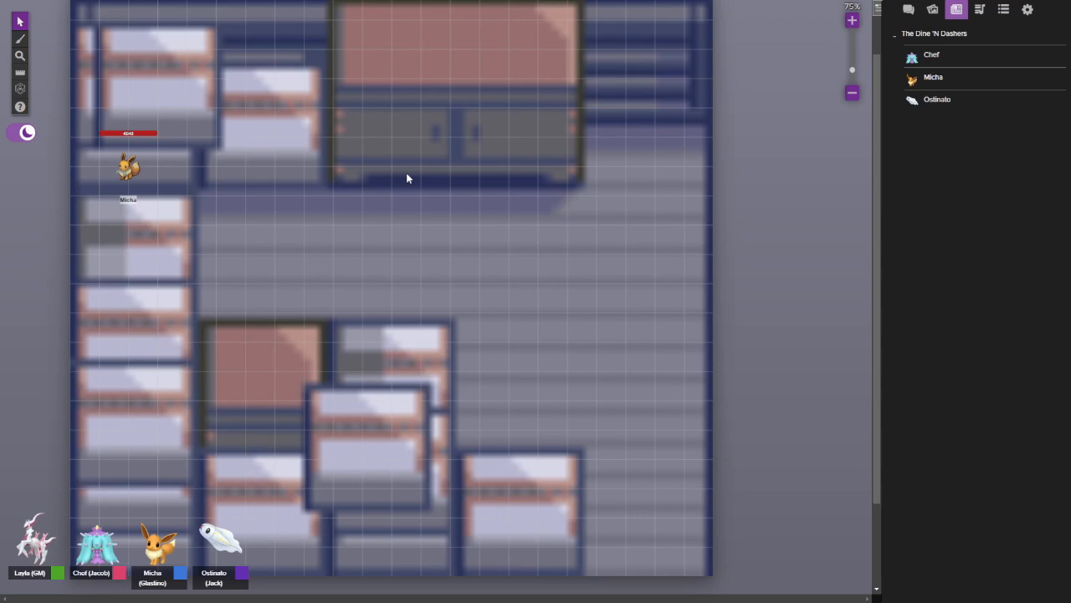
Zoom the ship interior map in from 75% to 83%
{"action": "left_click", "coordinate": [129, 171]}
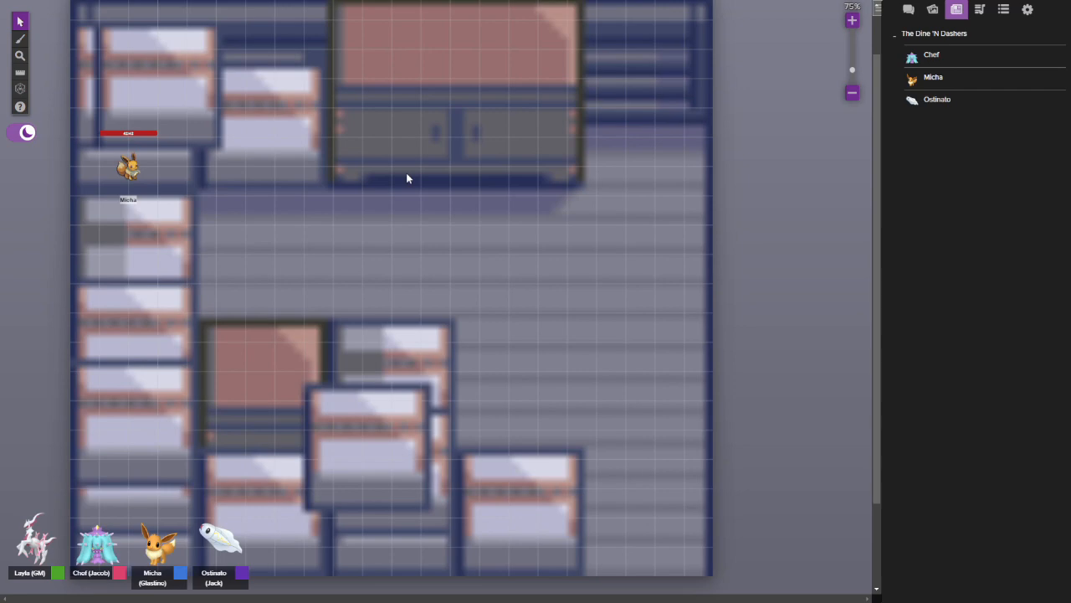
{"action": "mouse_move", "coordinate": [412, 180]}
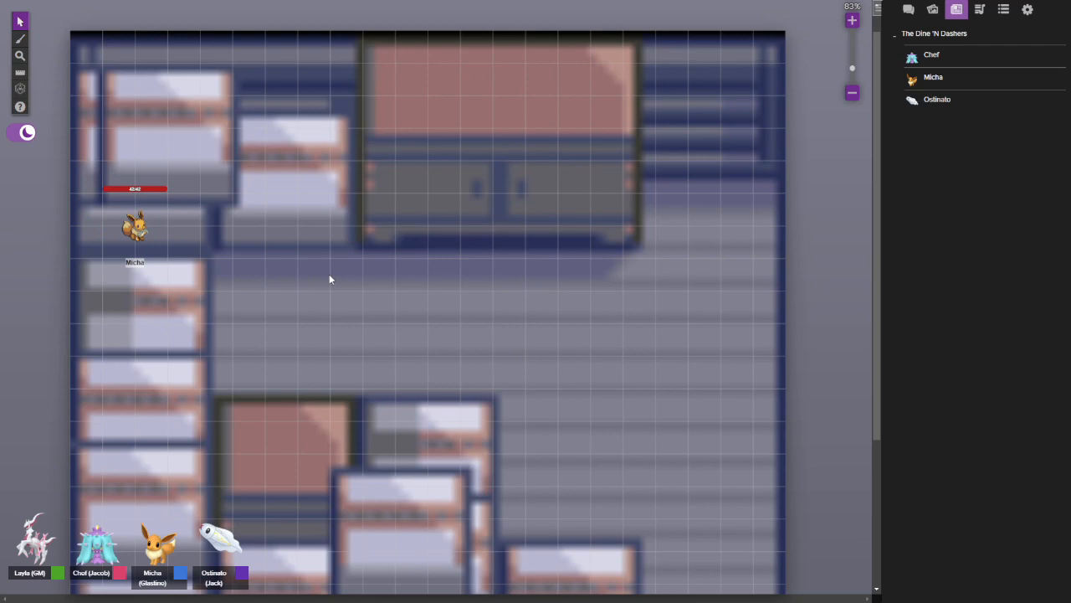
{"action": "left_click", "coordinate": [134, 226]}
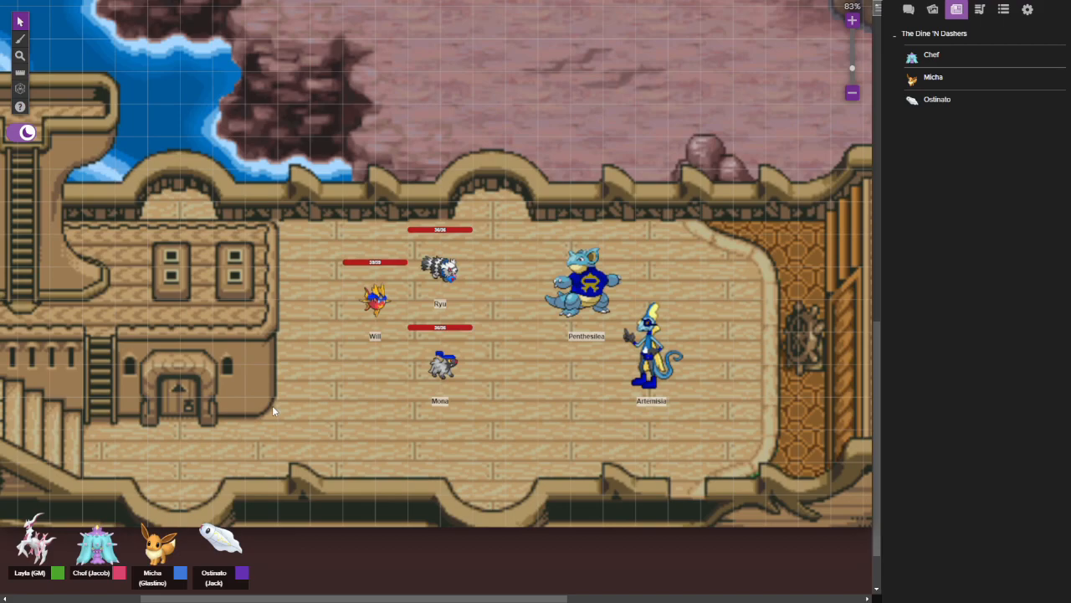
{"action": "mouse_move", "coordinate": [481, 209]}
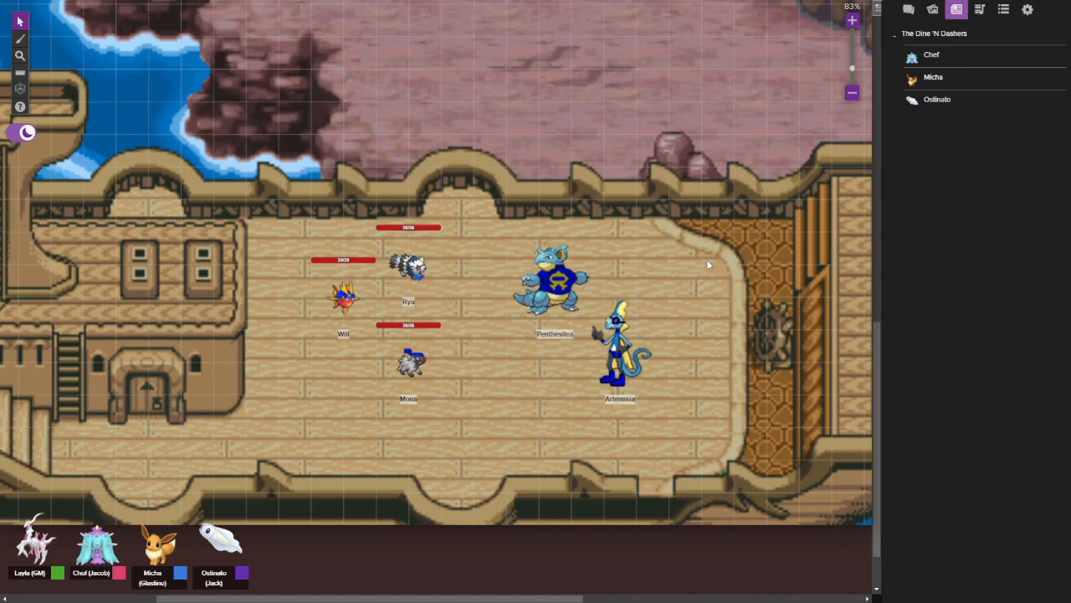
{"action": "mouse_move", "coordinate": [493, 241]}
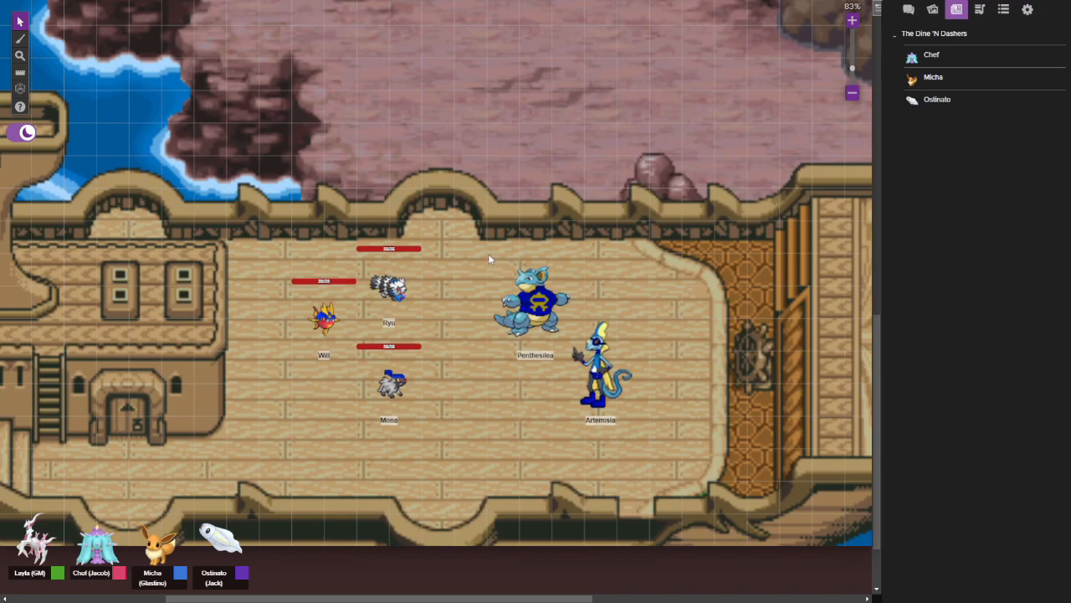
{"action": "mouse_move", "coordinate": [481, 272]}
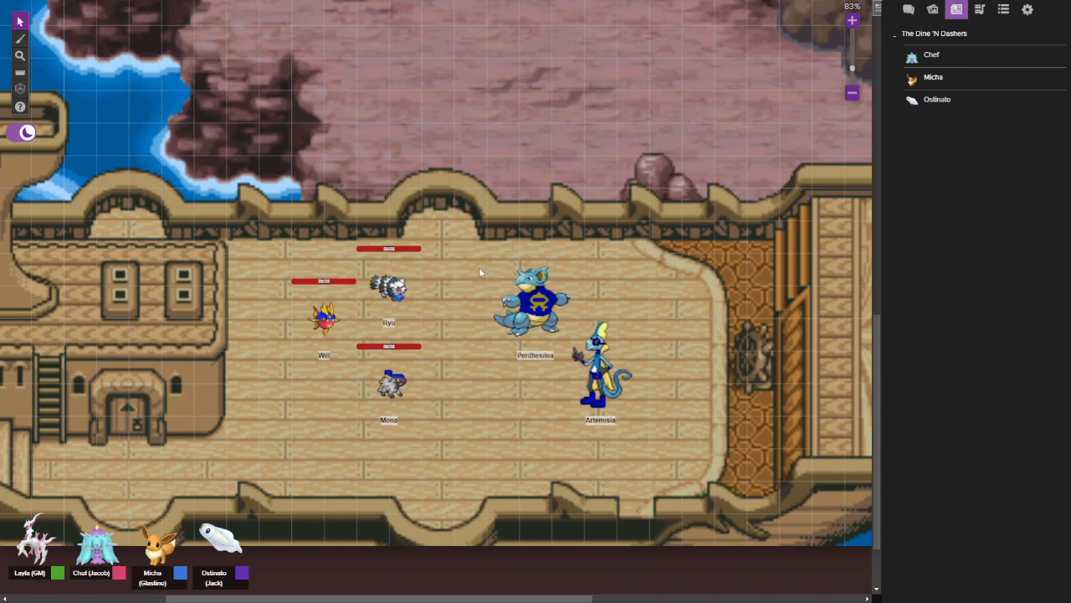
{"action": "mouse_move", "coordinate": [693, 387]}
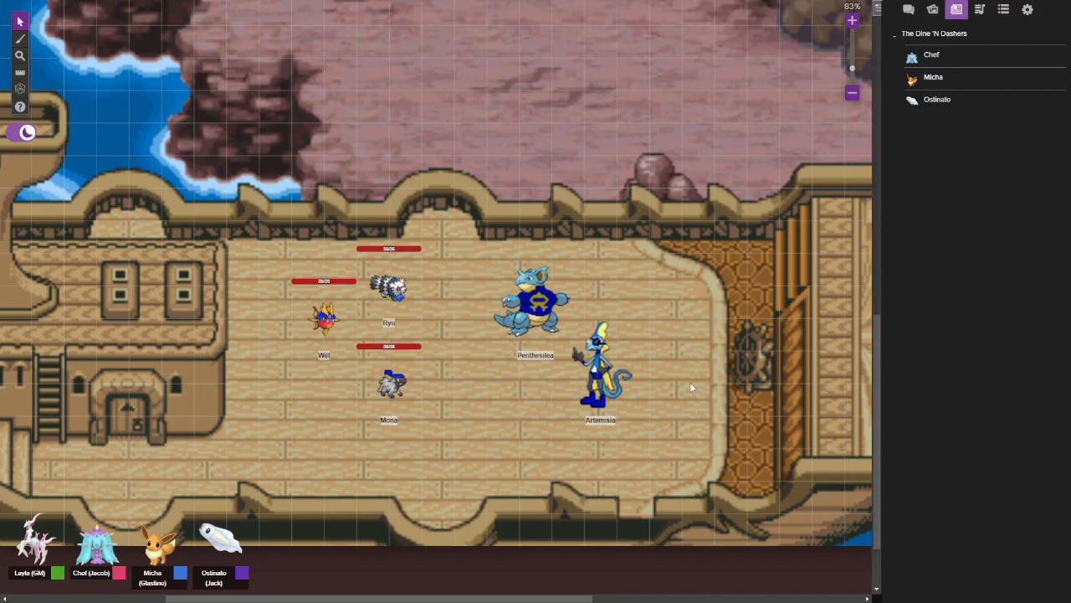
{"action": "mouse_move", "coordinate": [659, 355]}
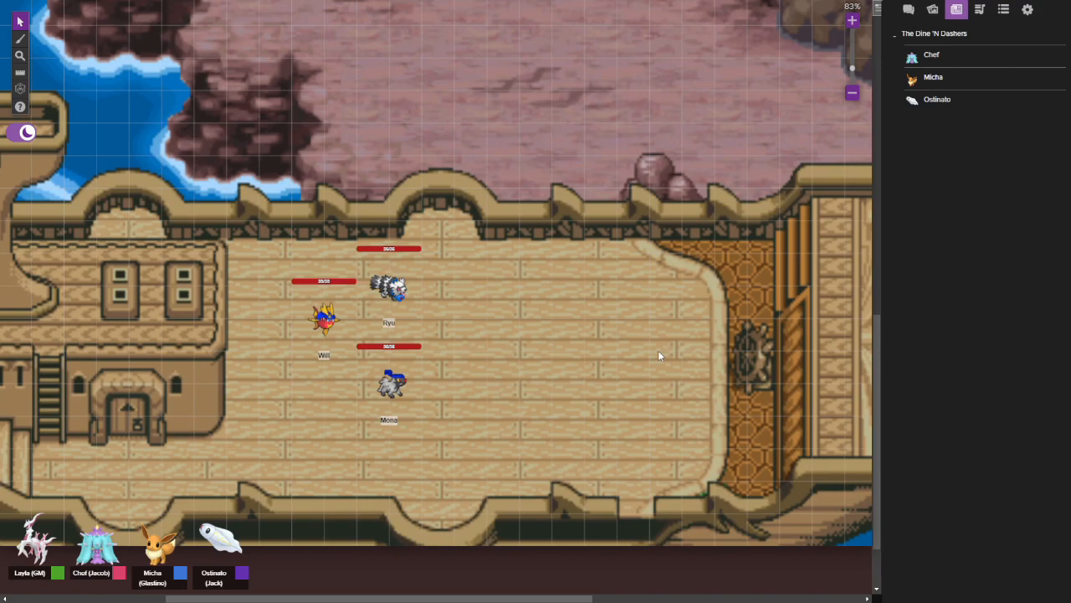
{"action": "mouse_move", "coordinate": [435, 277]}
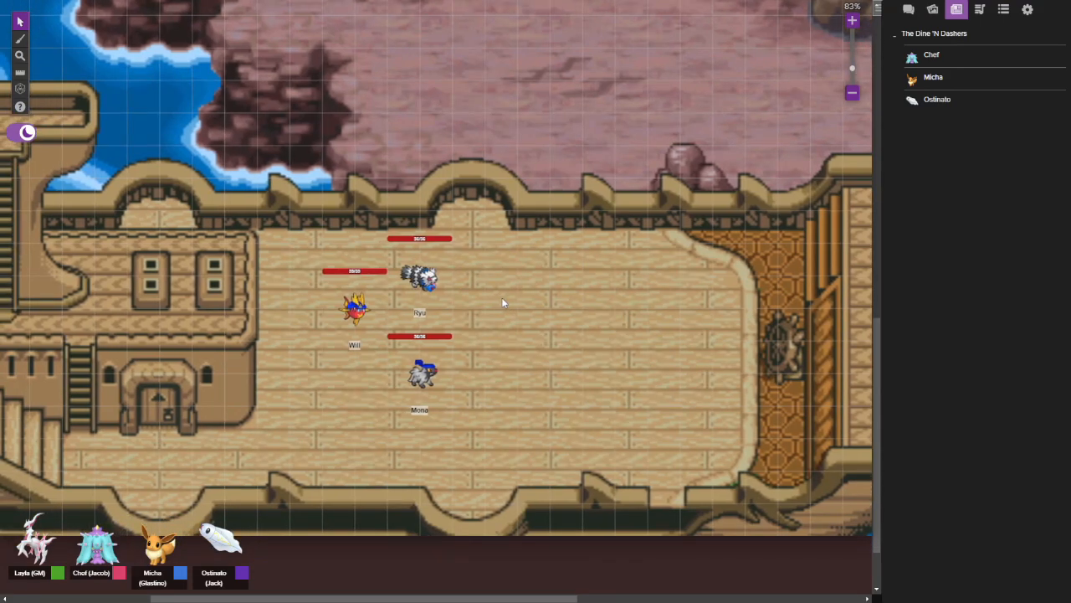
{"action": "mouse_move", "coordinate": [544, 316]}
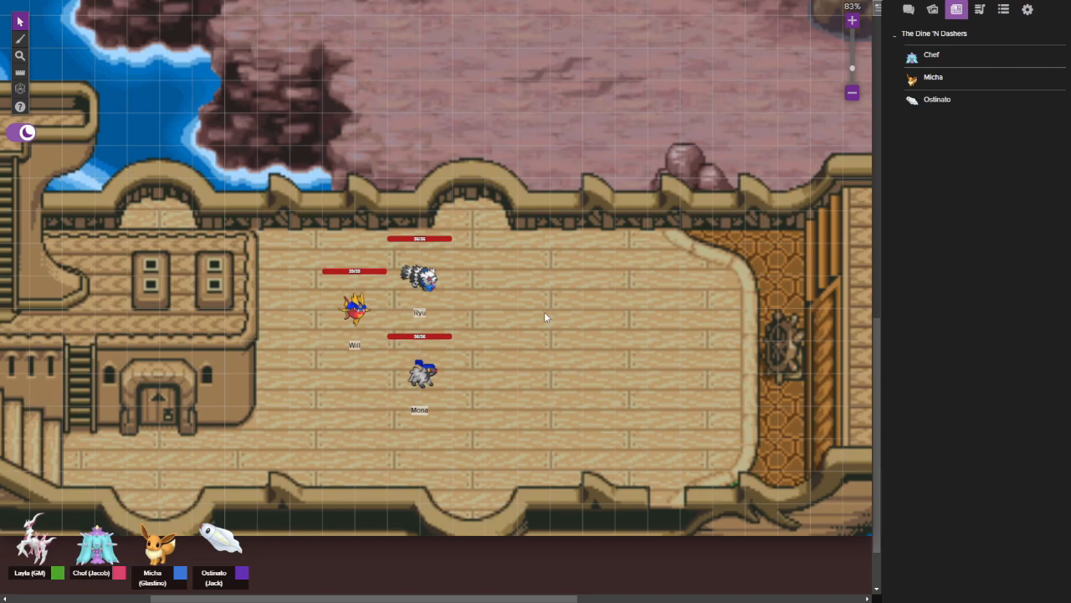
{"action": "mouse_move", "coordinate": [543, 295]}
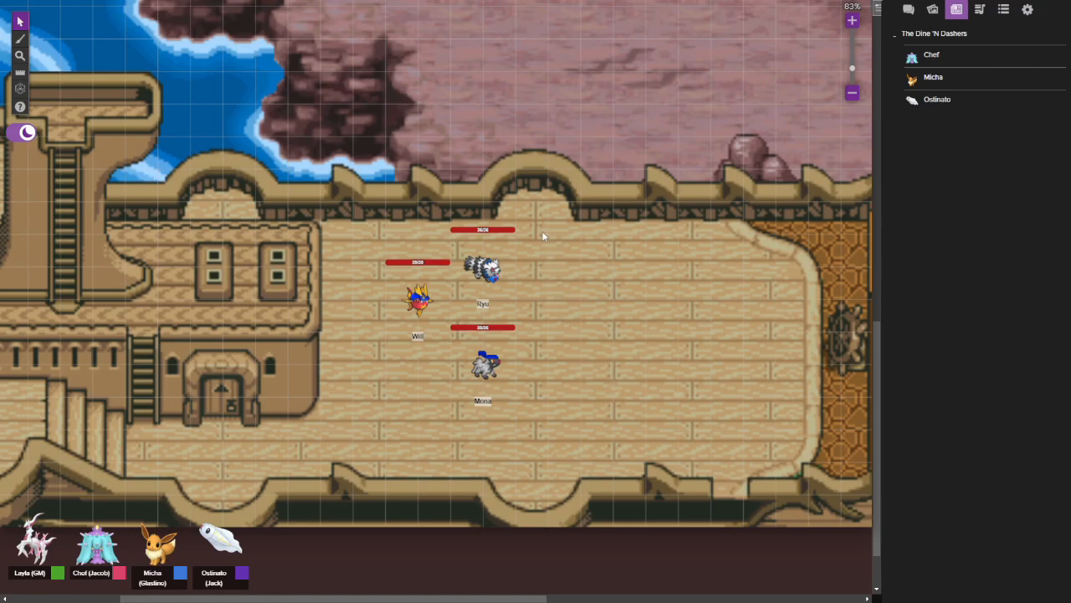
Drag Micha's Eevee token to the ship cabin doorway on the deck map
{"action": "left_click_drag", "start_coordinate": [543, 236], "coordinate": [494, 391]}
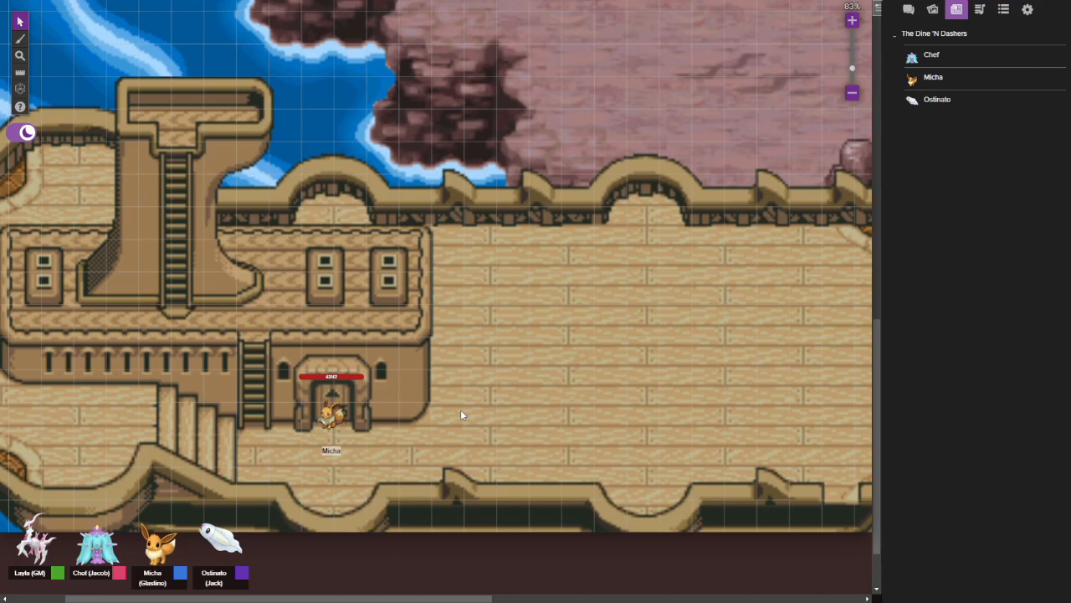
{"action": "mouse_move", "coordinate": [502, 398]}
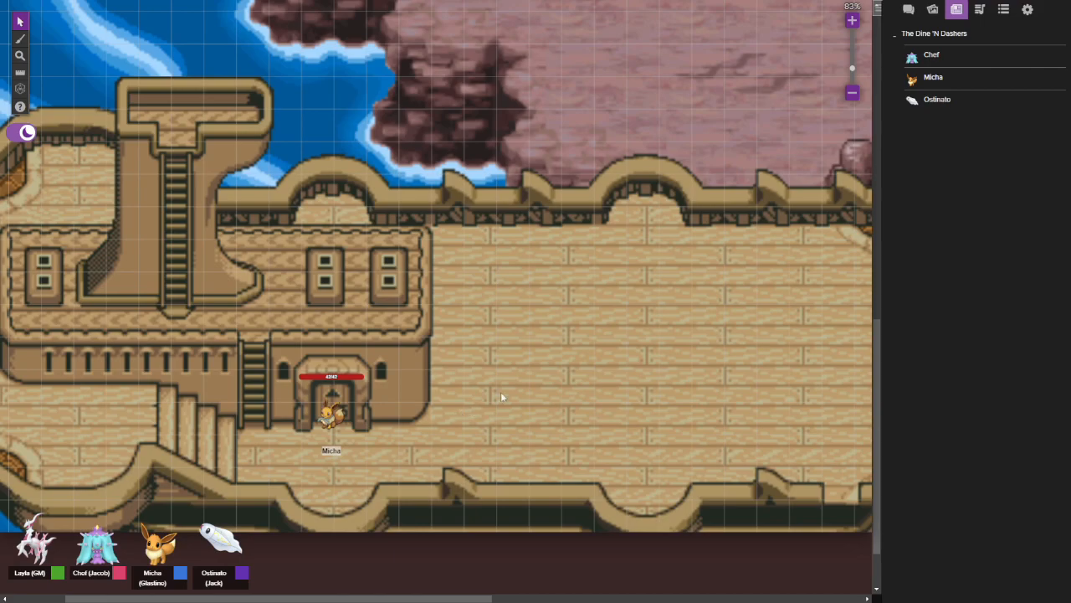
Clear the current chat log from Settings, then return to the empty Chat tab
{"action": "left_click", "coordinate": [908, 10]}
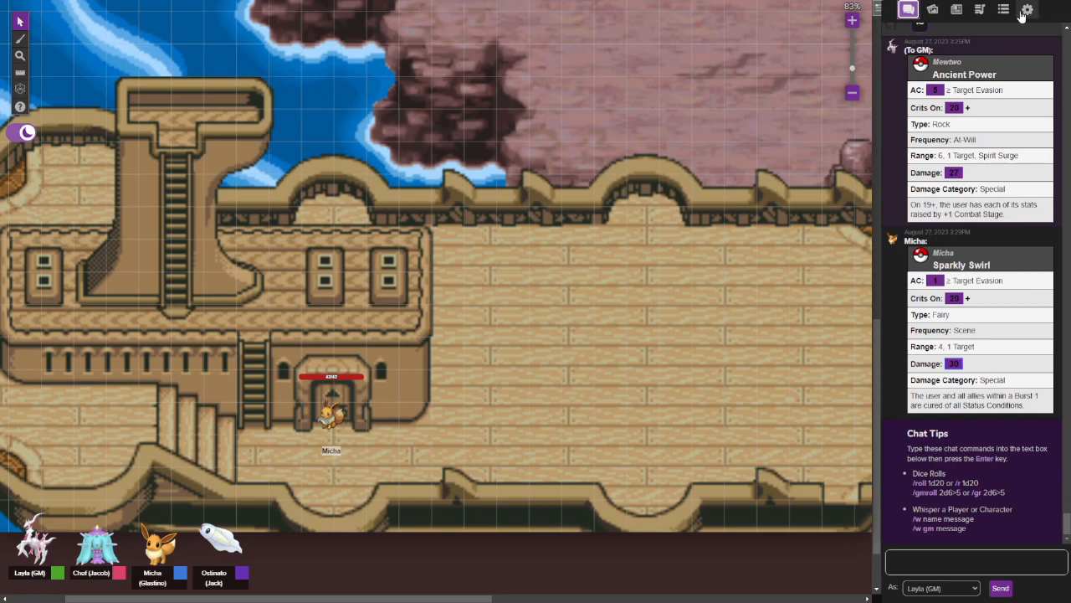
{"action": "left_click", "coordinate": [1027, 9]}
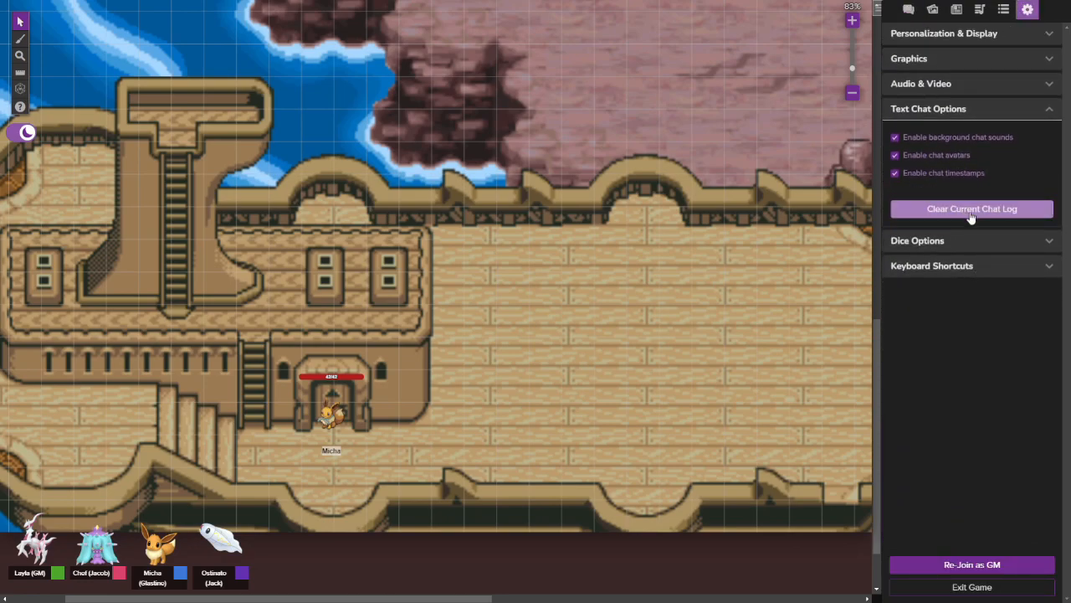
{"action": "left_click", "coordinate": [908, 9]}
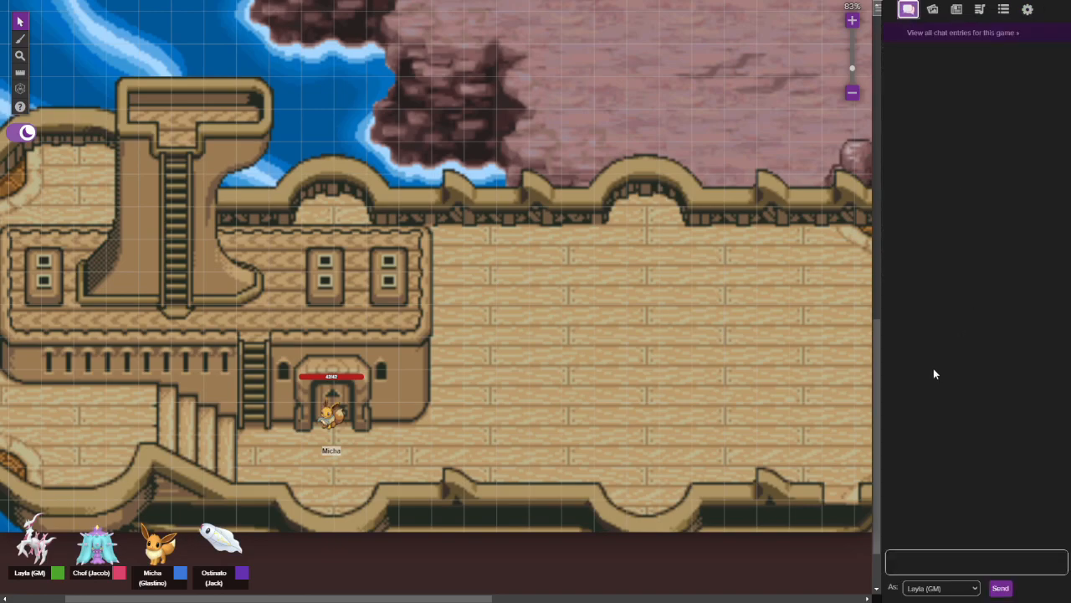
{"action": "left_click", "coordinate": [975, 560]}
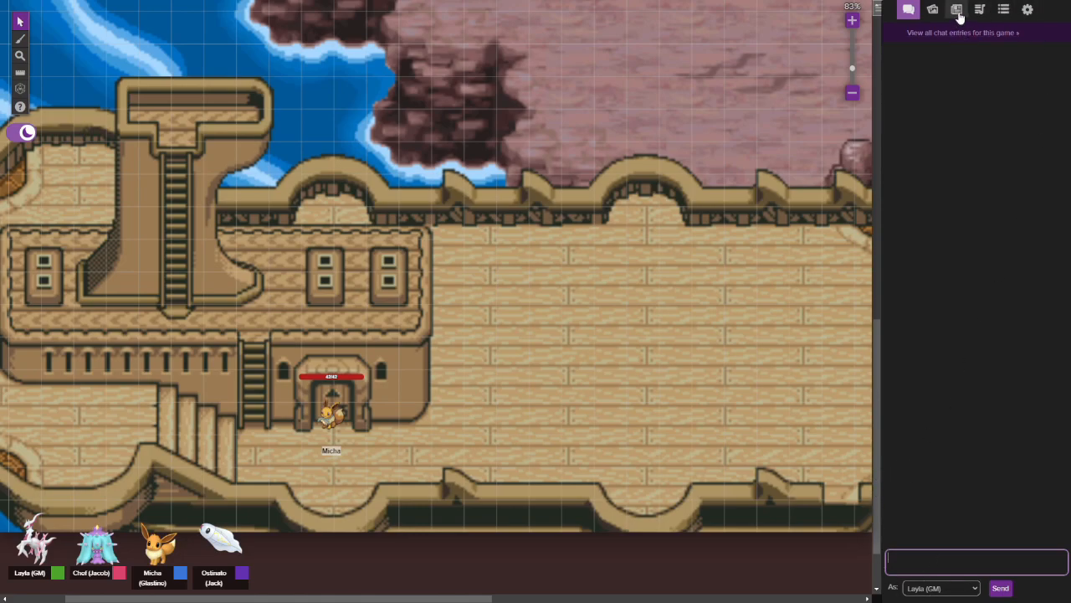
{"action": "left_click", "coordinate": [908, 9]}
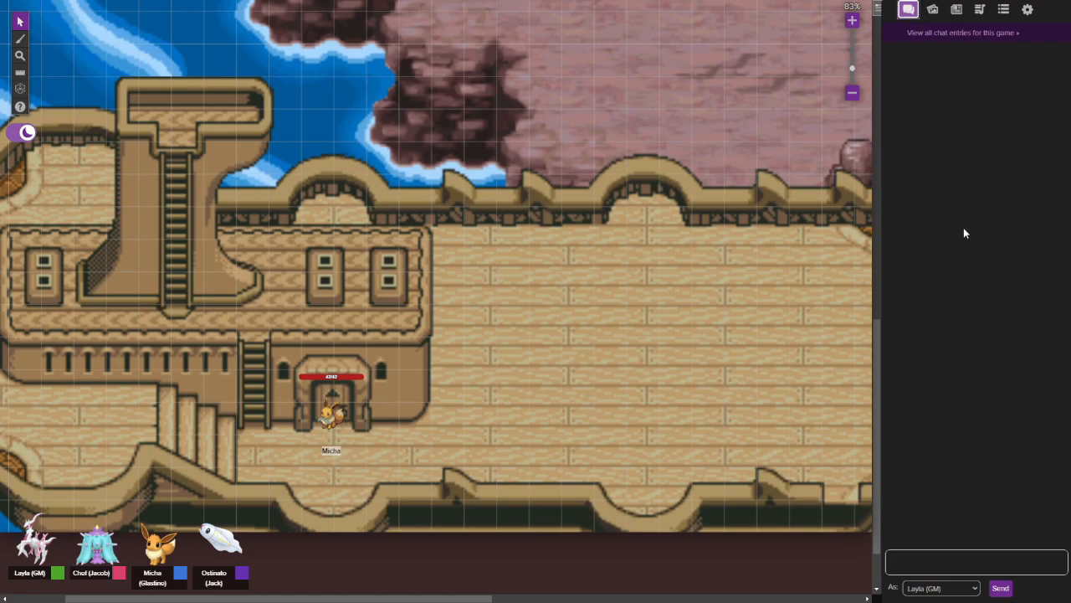
{"action": "mouse_move", "coordinate": [982, 138]}
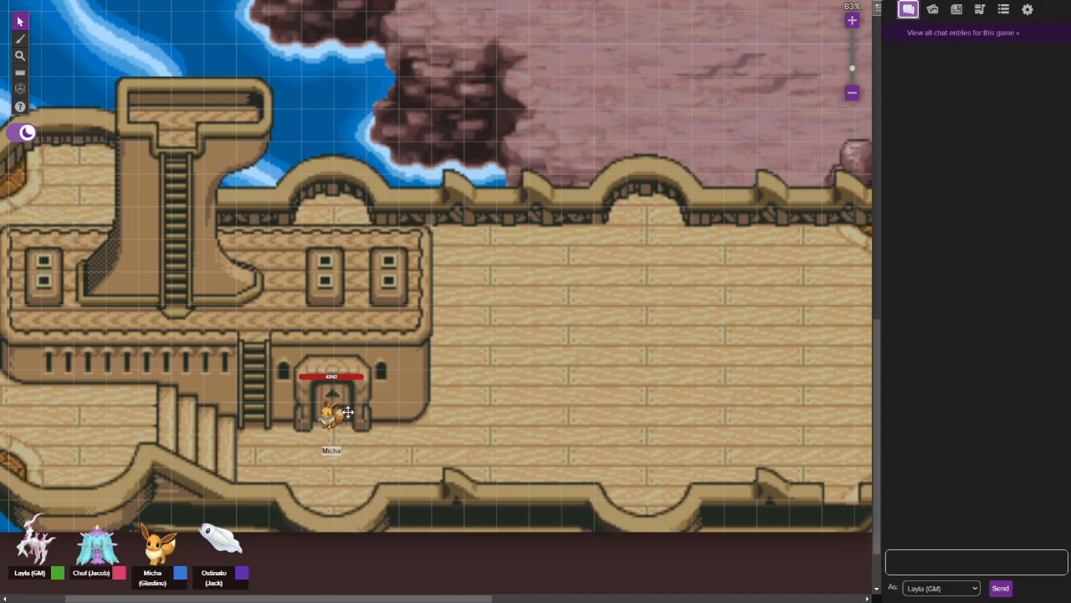
{"action": "mouse_move", "coordinate": [470, 341]}
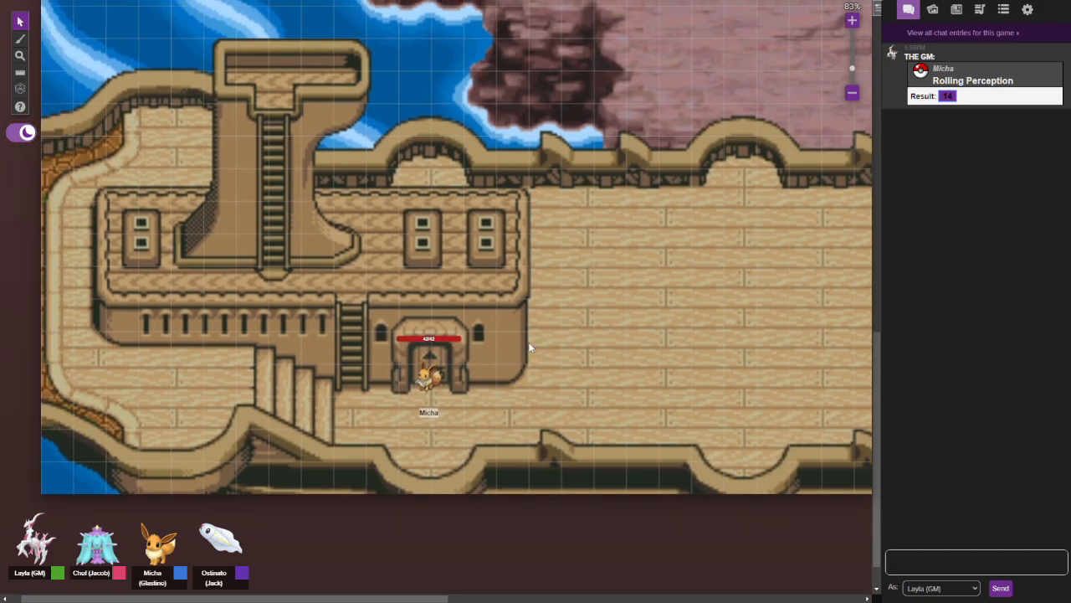
{"action": "mouse_move", "coordinate": [594, 334]}
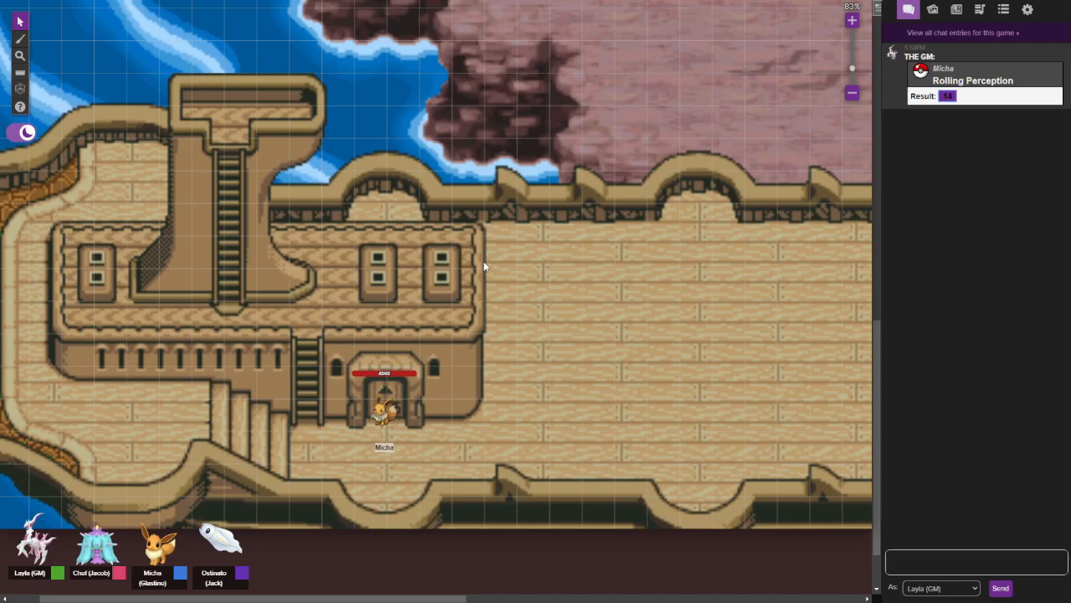
{"action": "mouse_move", "coordinate": [384, 448]}
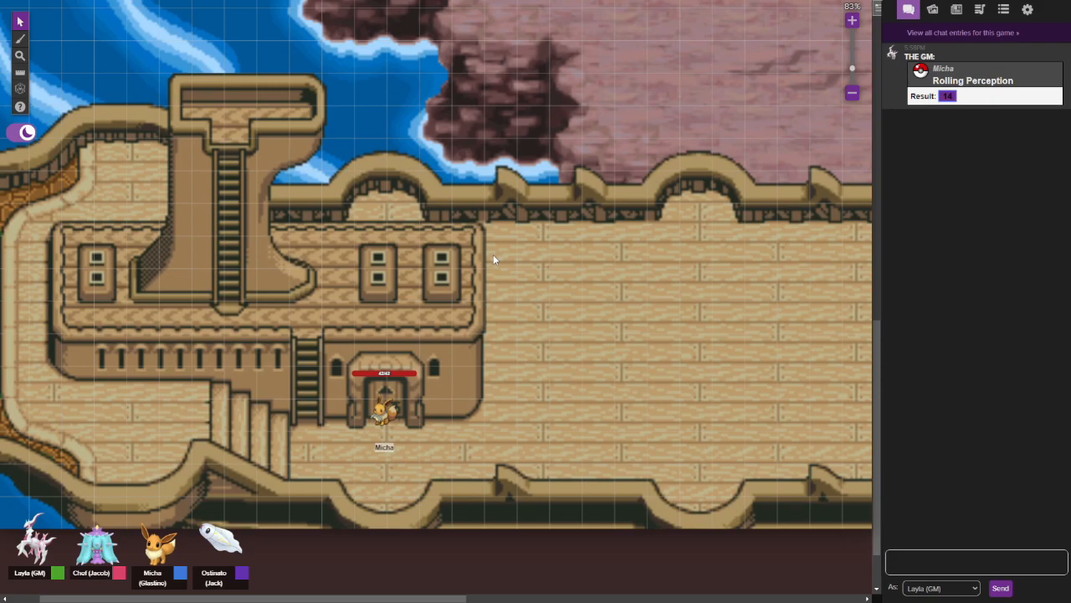
{"action": "mouse_move", "coordinate": [525, 342]}
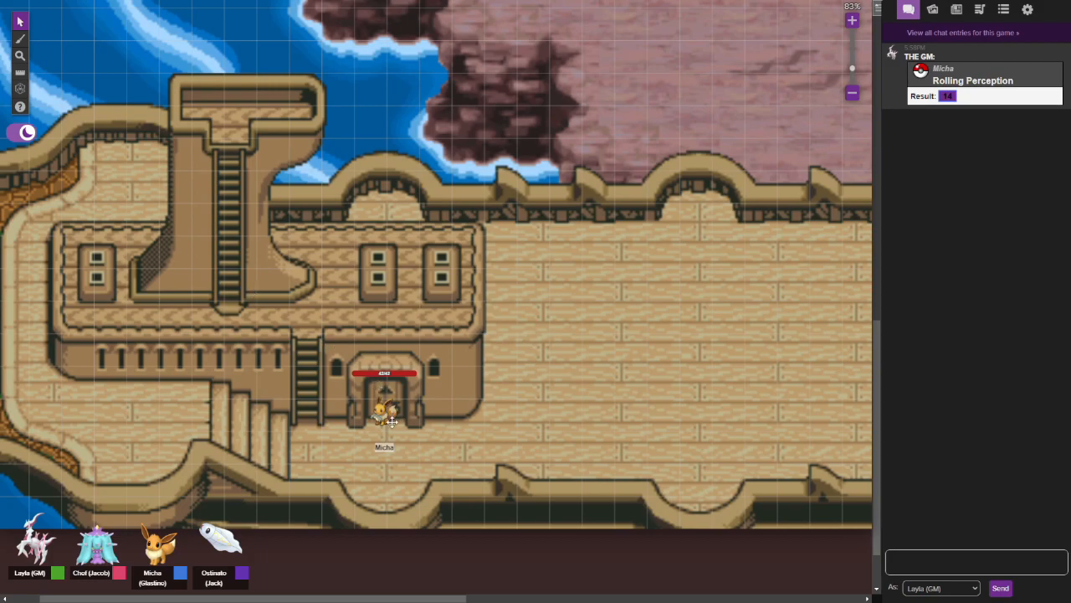
Drag Micha's token up onto the cabin rooftop
{"action": "left_click_drag", "start_coordinate": [385, 410], "coordinate": [323, 302]}
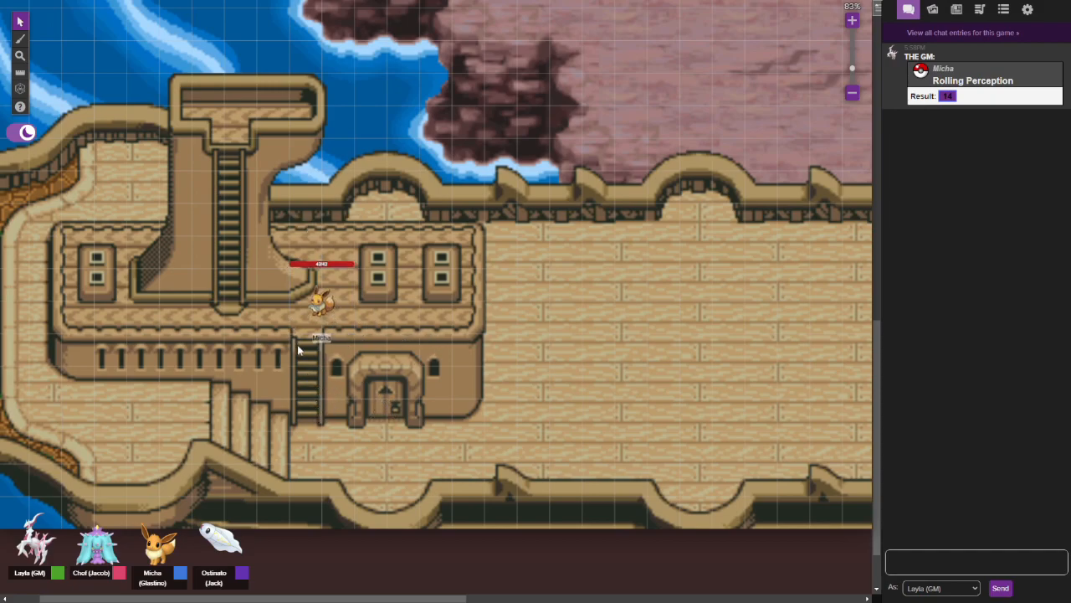
{"action": "mouse_move", "coordinate": [419, 329]}
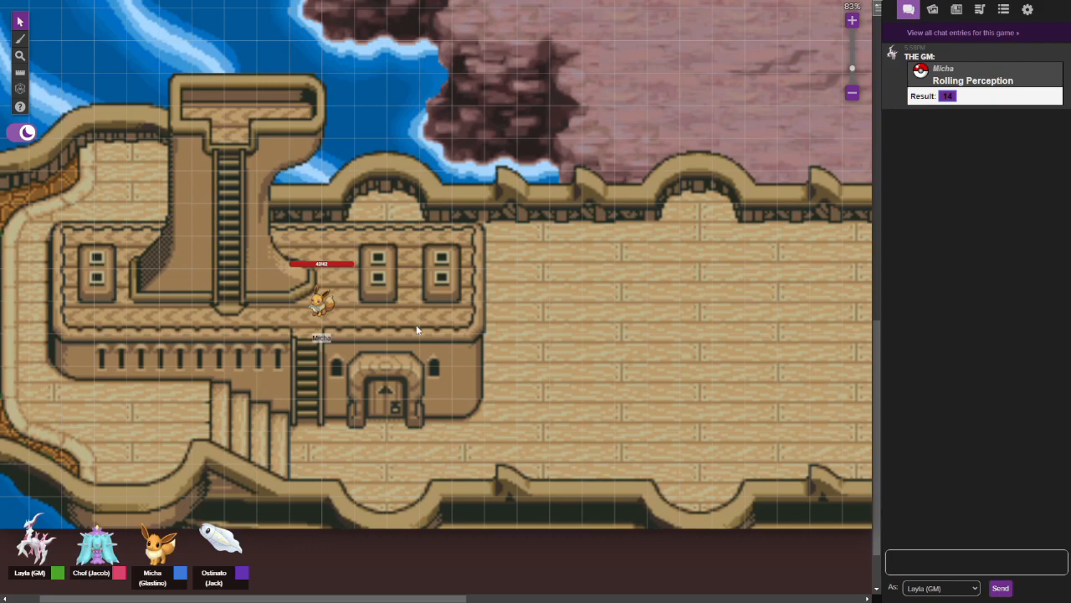
{"action": "mouse_move", "coordinate": [327, 352]}
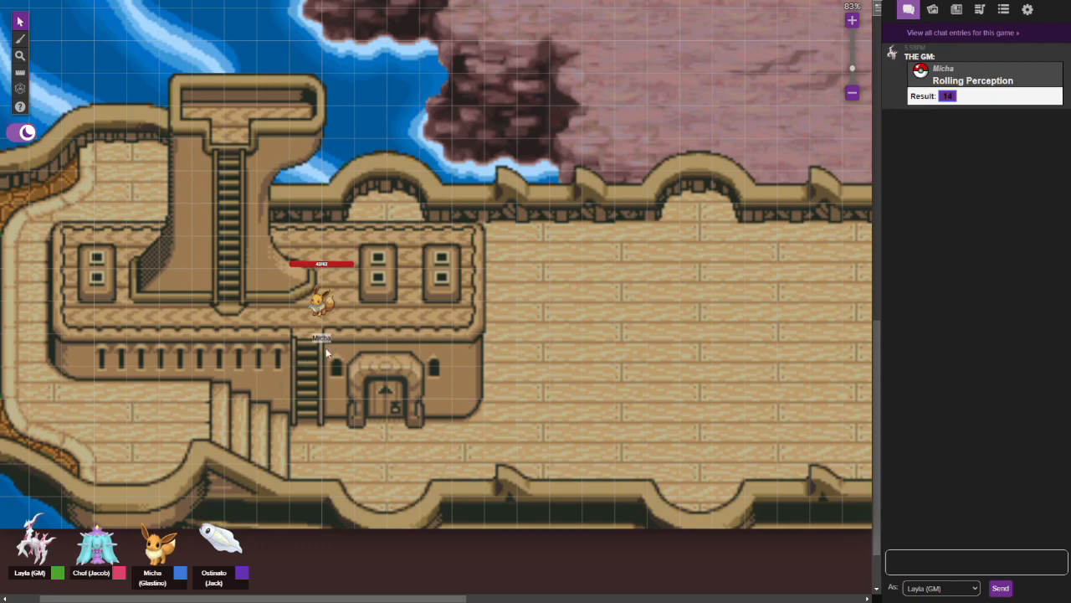
{"action": "mouse_move", "coordinate": [400, 296]}
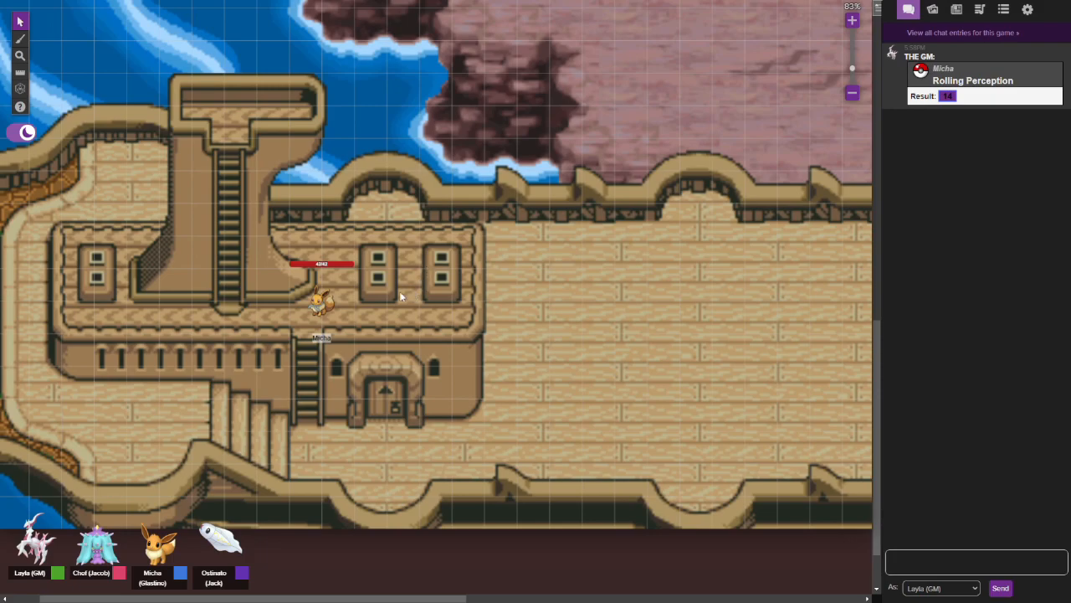
{"action": "mouse_move", "coordinate": [426, 266]}
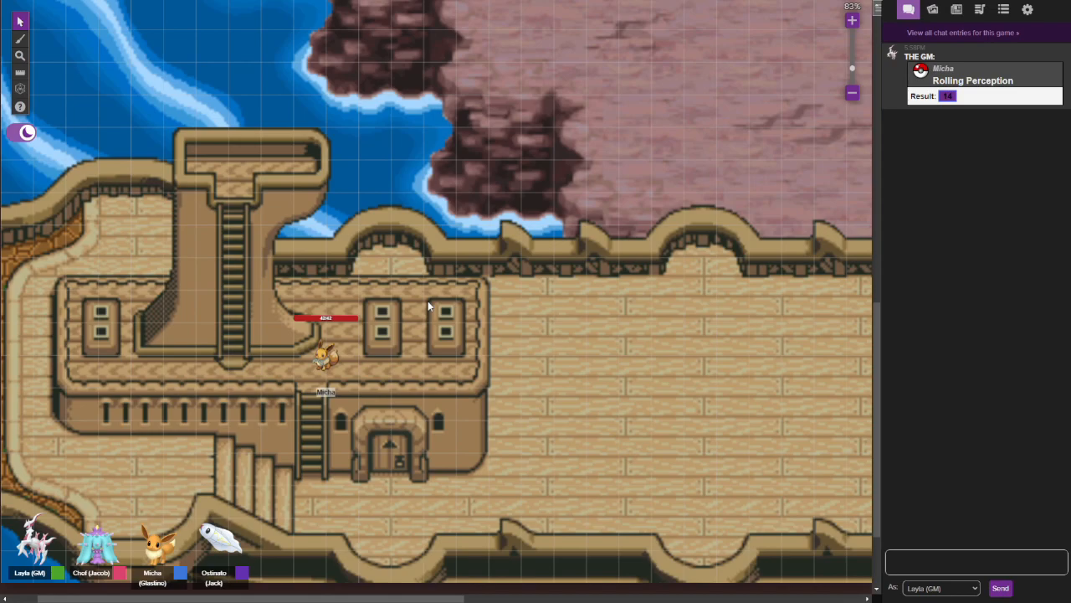
{"action": "mouse_move", "coordinate": [360, 261]}
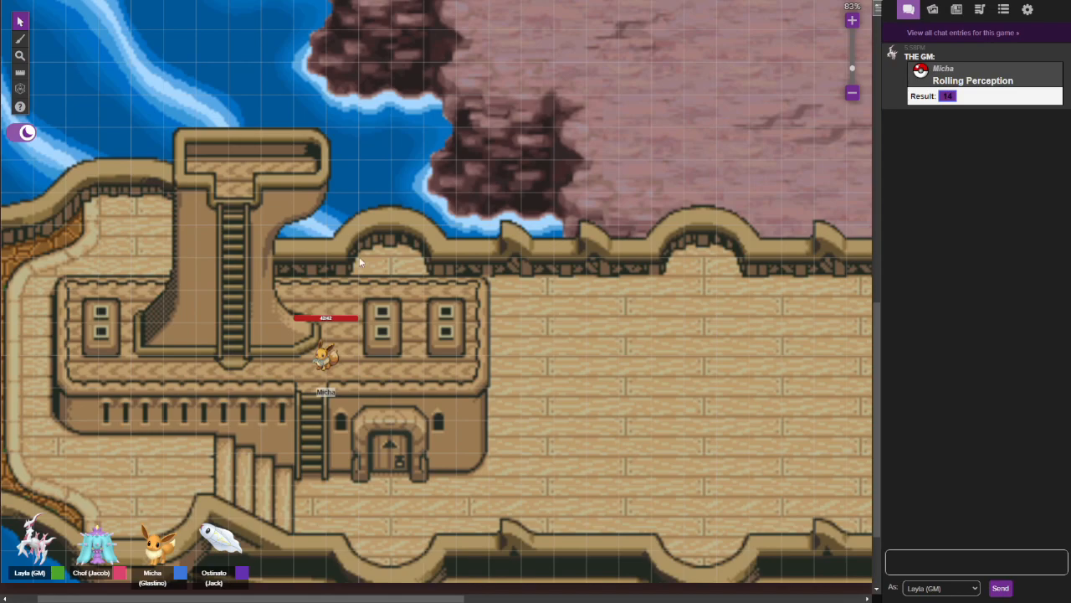
{"action": "mouse_move", "coordinate": [502, 154]}
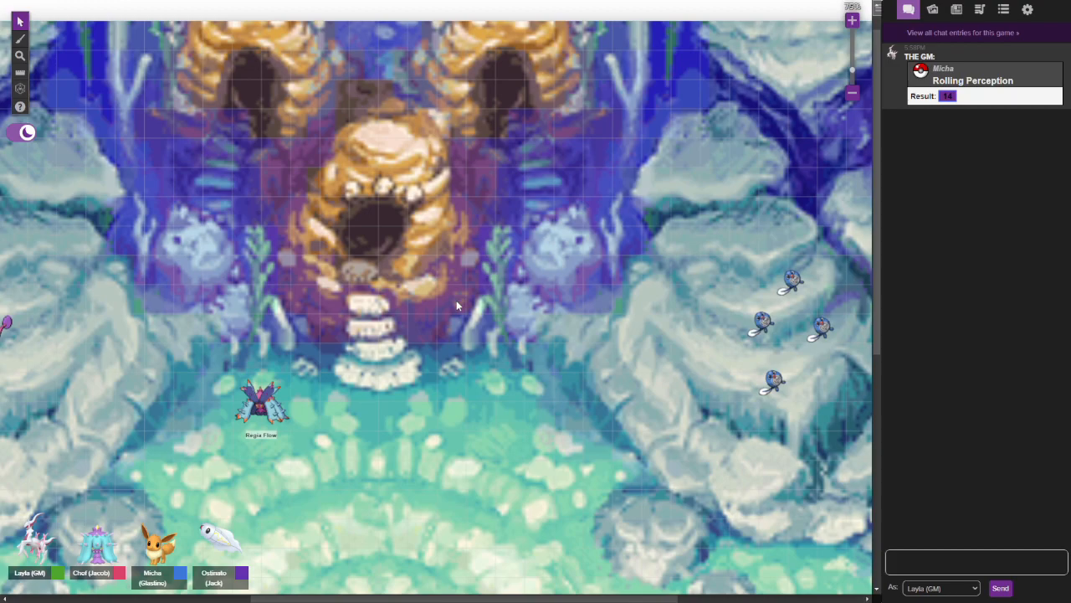
{"action": "mouse_move", "coordinate": [464, 308]}
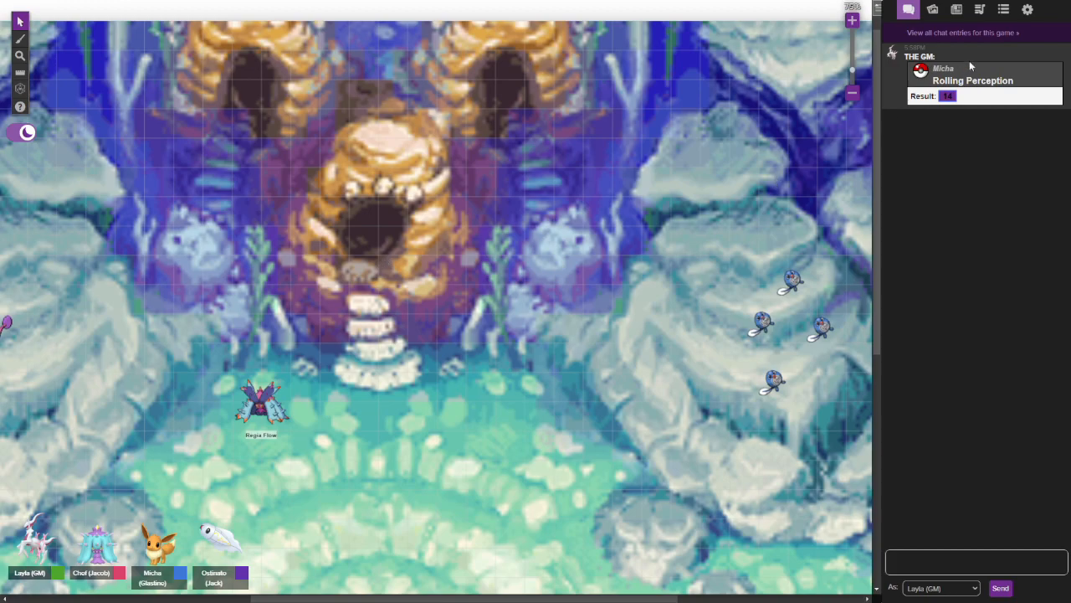
Show the Dine 'N Dashers party roster in the Journal tab
{"action": "left_click", "coordinate": [956, 10]}
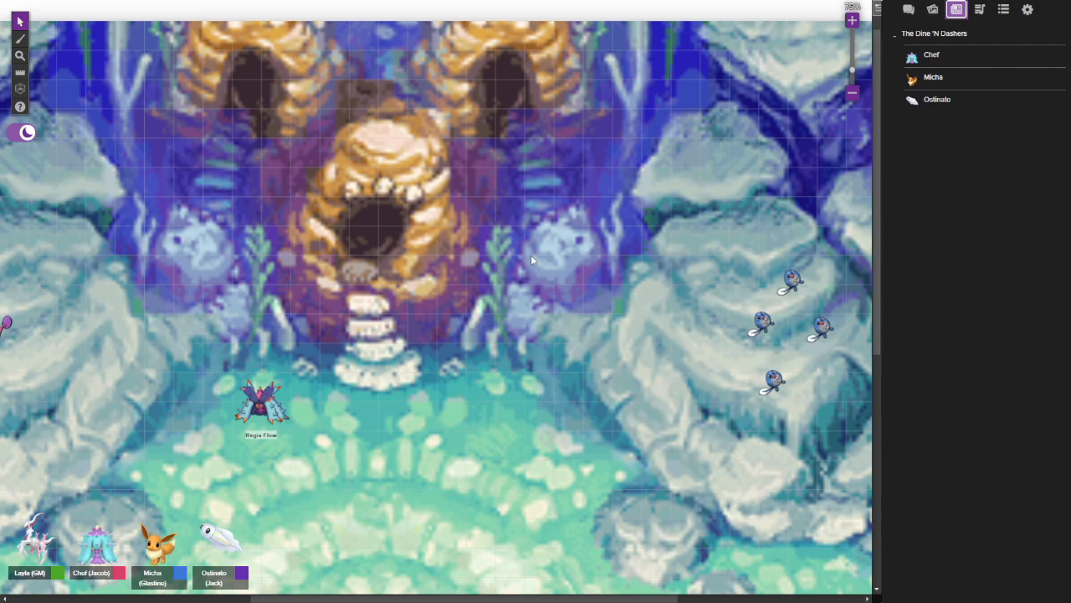
{"action": "mouse_move", "coordinate": [399, 231]}
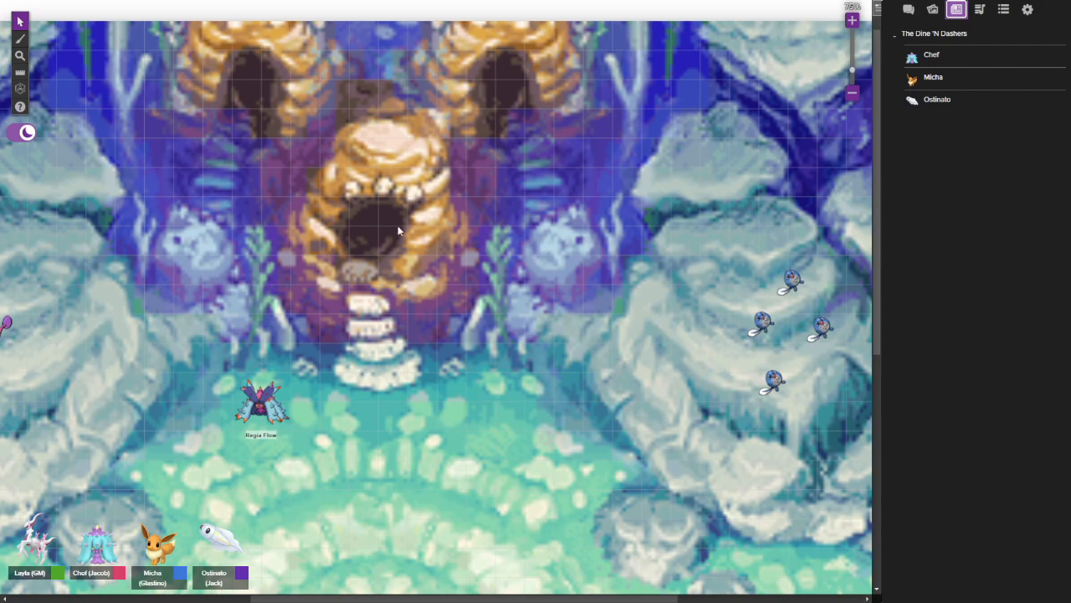
{"action": "mouse_move", "coordinate": [369, 233]}
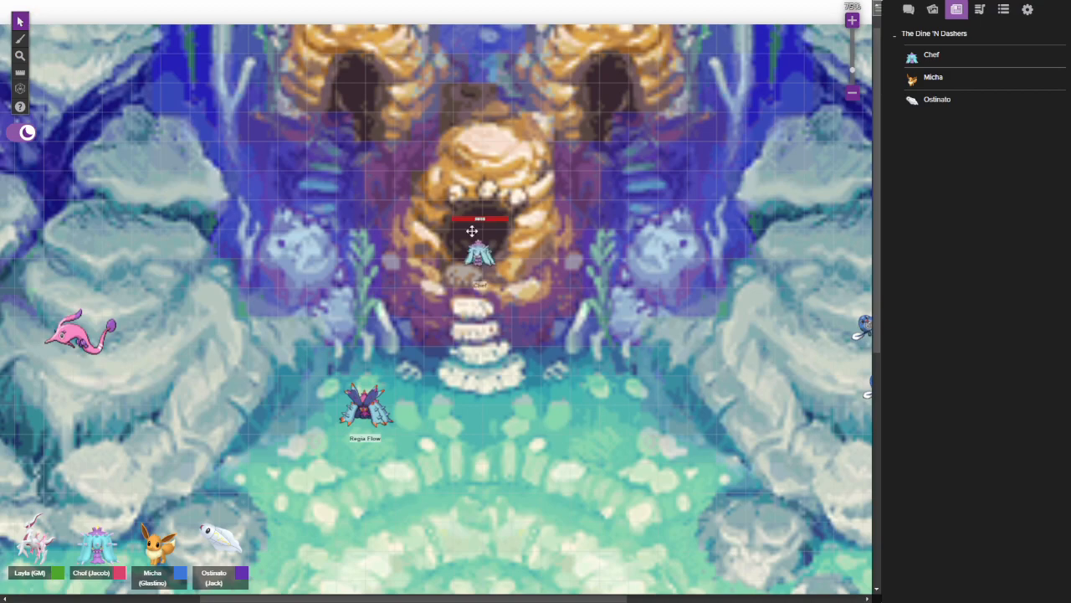
{"action": "mouse_move", "coordinate": [534, 267]}
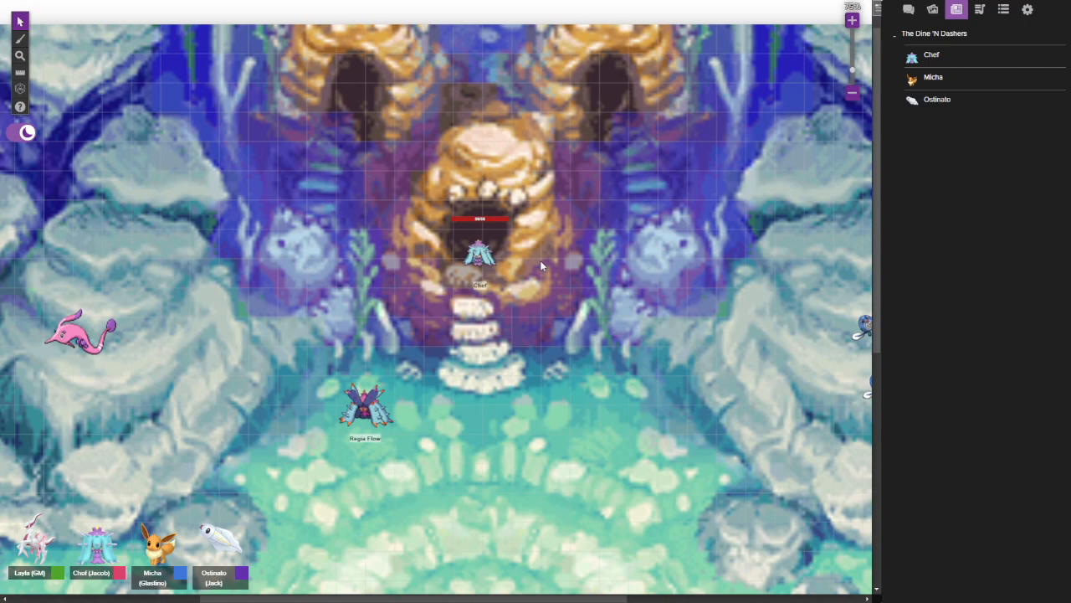
{"action": "mouse_move", "coordinate": [539, 266]}
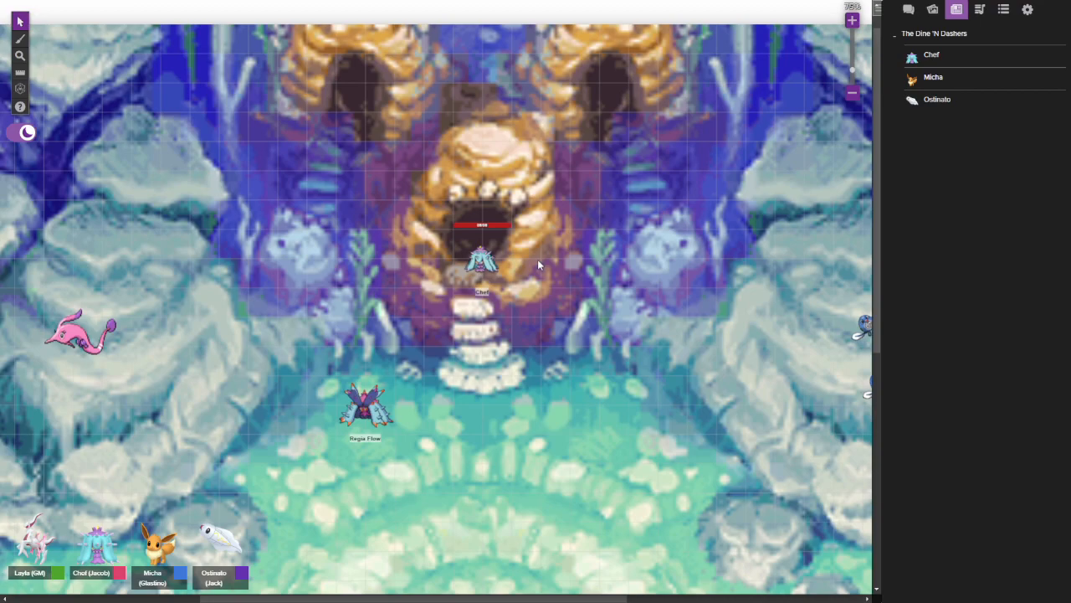
{"action": "mouse_move", "coordinate": [525, 304]}
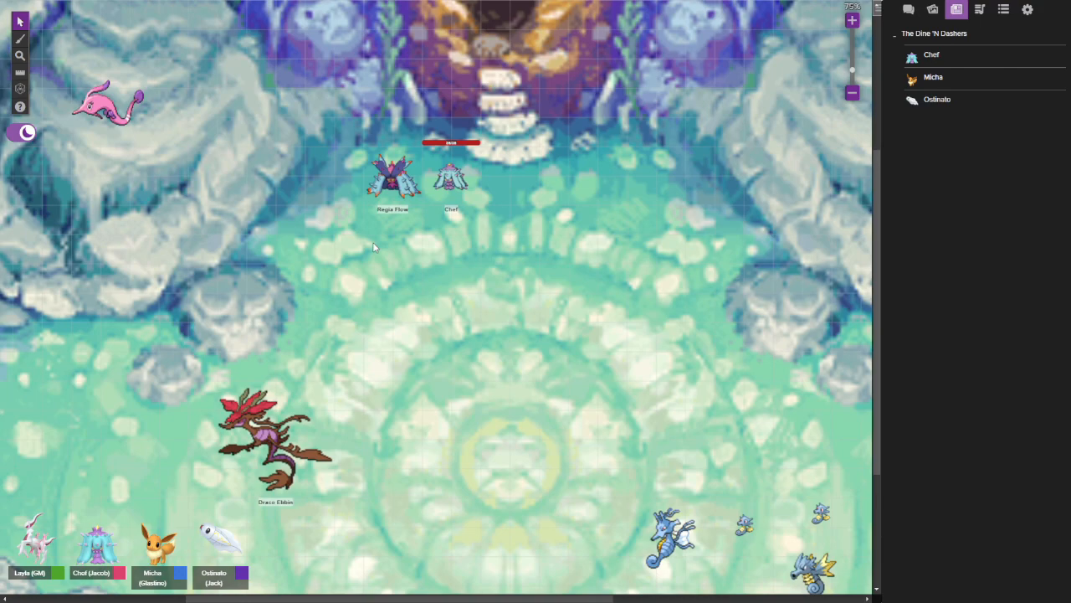
{"action": "mouse_move", "coordinate": [393, 273]}
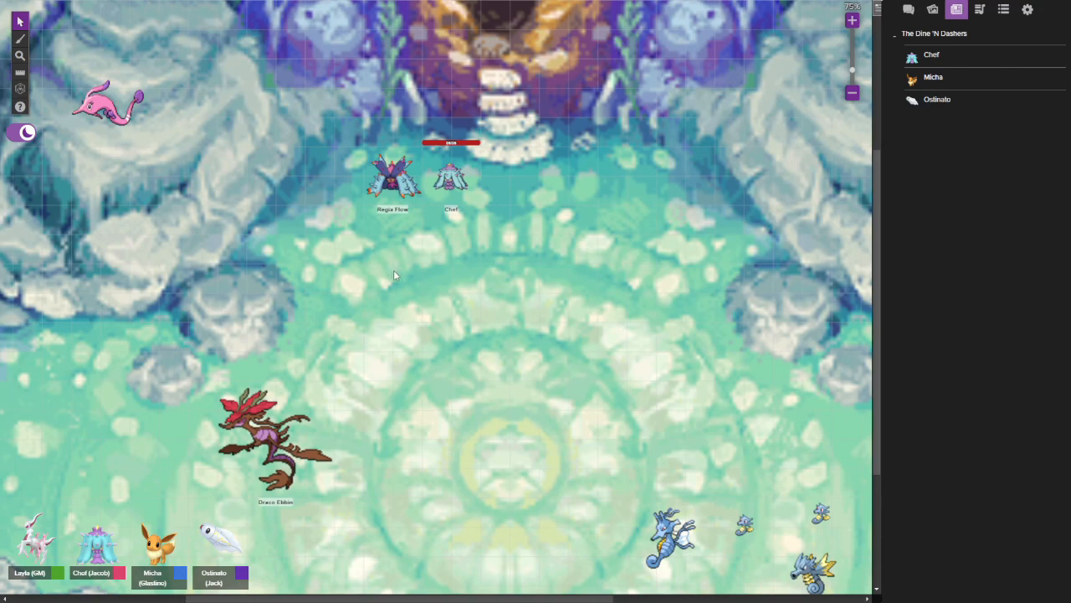
{"action": "mouse_move", "coordinate": [397, 266]}
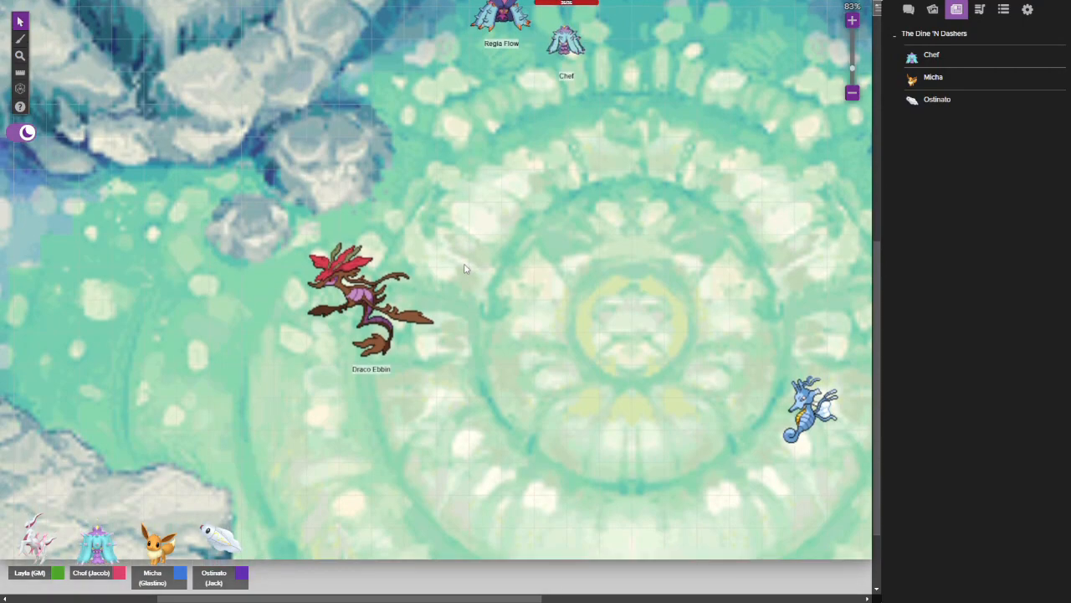
{"action": "mouse_move", "coordinate": [503, 346]}
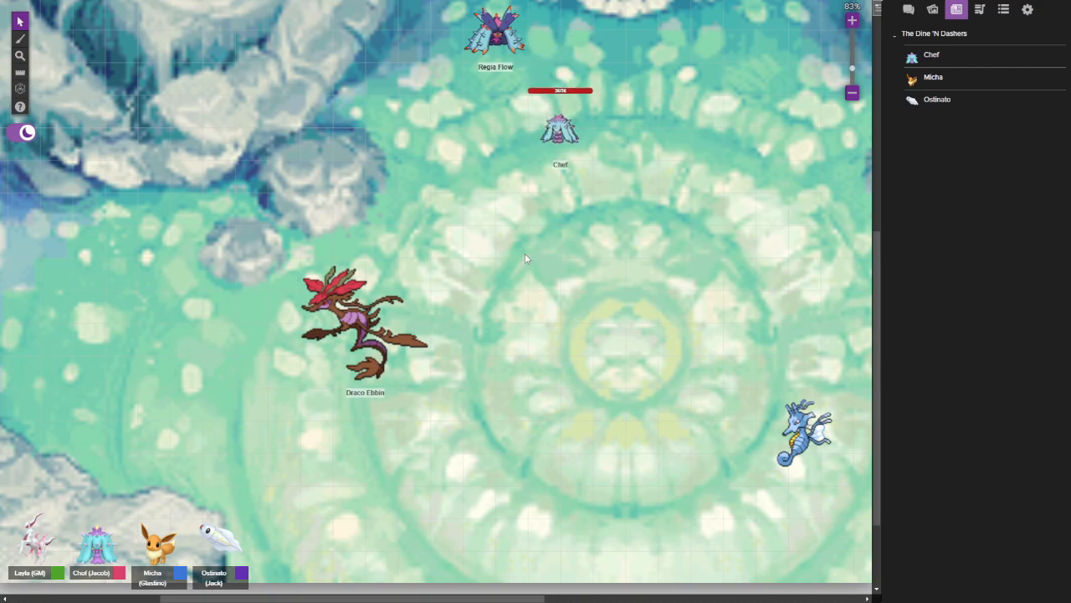
Drag Chef in three moves down the chamber until it stands beside Draco Ebbin
{"action": "left_click_drag", "start_coordinate": [560, 130], "coordinate": [527, 159]}
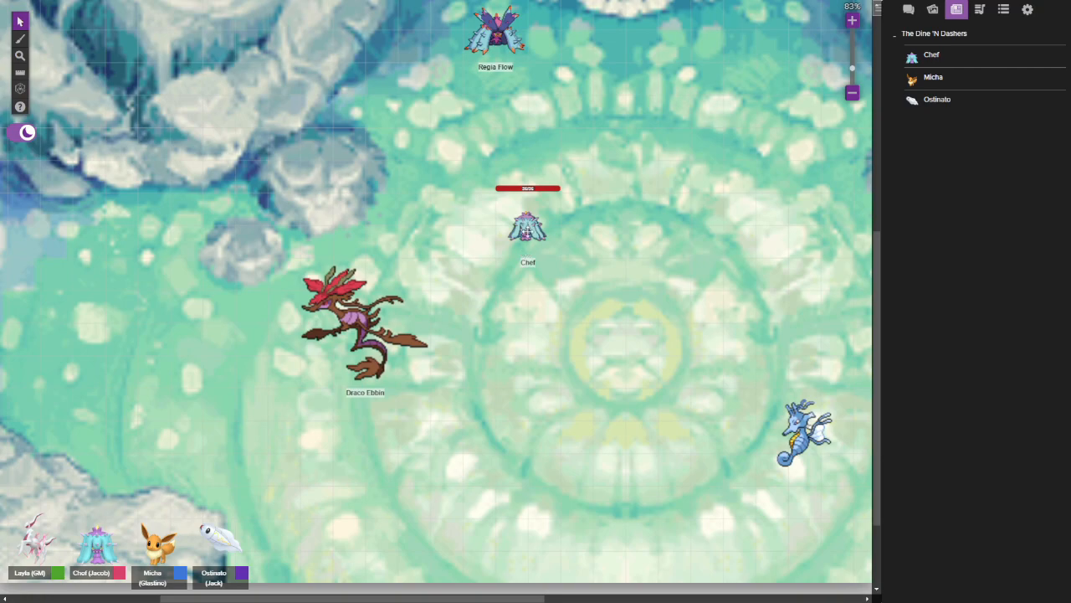
{"action": "left_click_drag", "start_coordinate": [527, 226], "coordinate": [492, 264]}
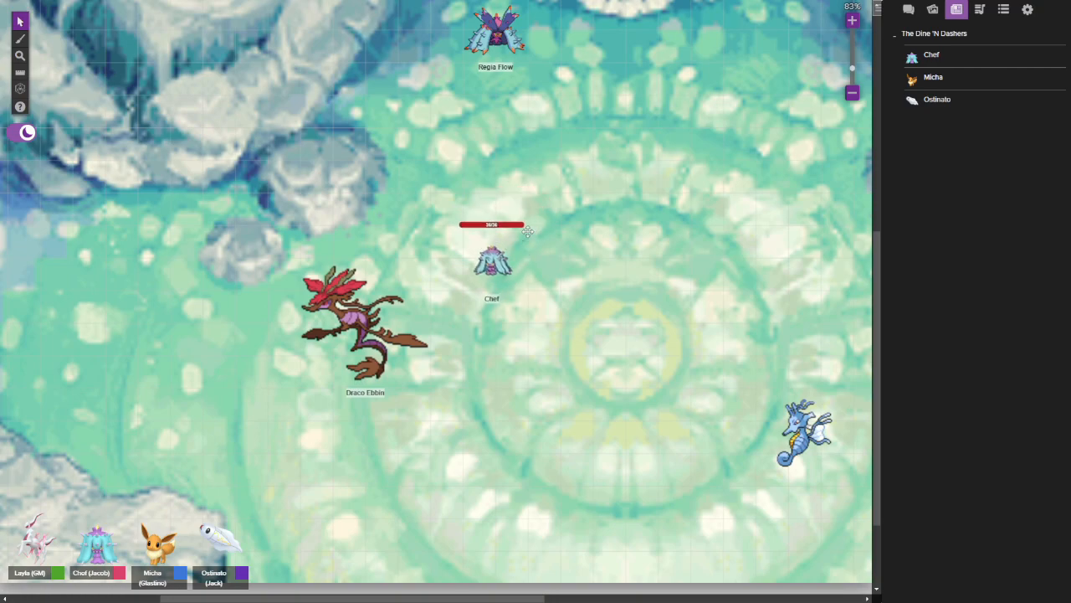
{"action": "left_click_drag", "start_coordinate": [492, 264], "coordinate": [463, 291]}
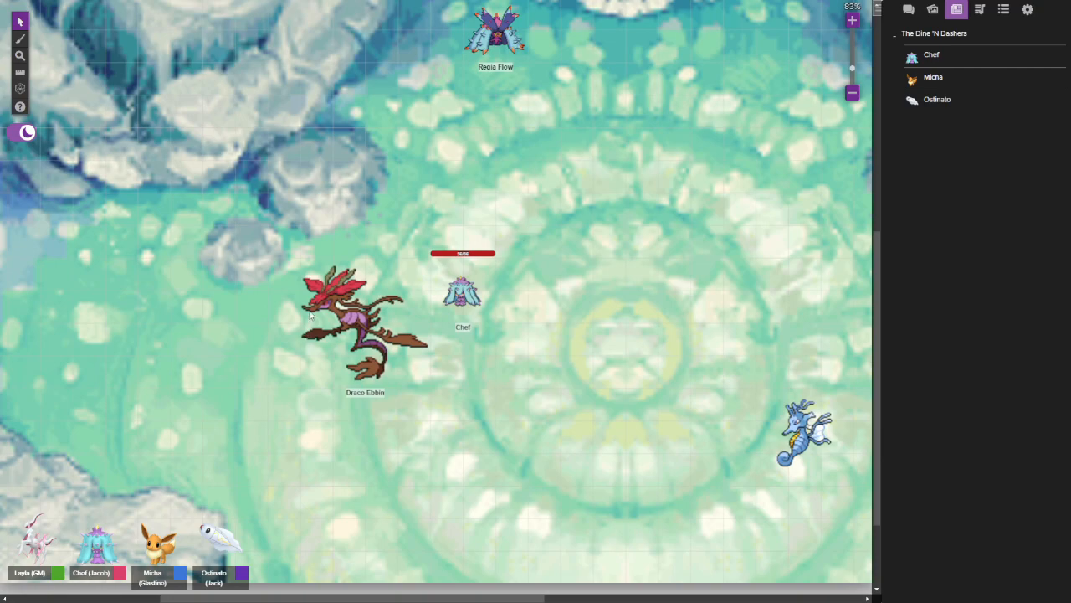
{"action": "mouse_move", "coordinate": [506, 251]}
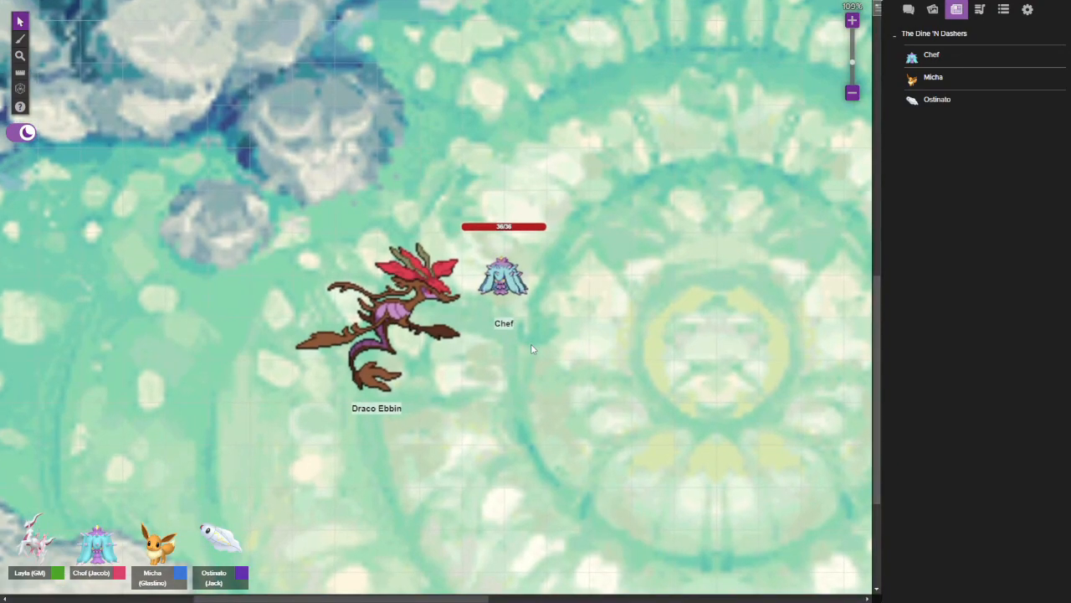
{"action": "left_click", "coordinate": [585, 346]}
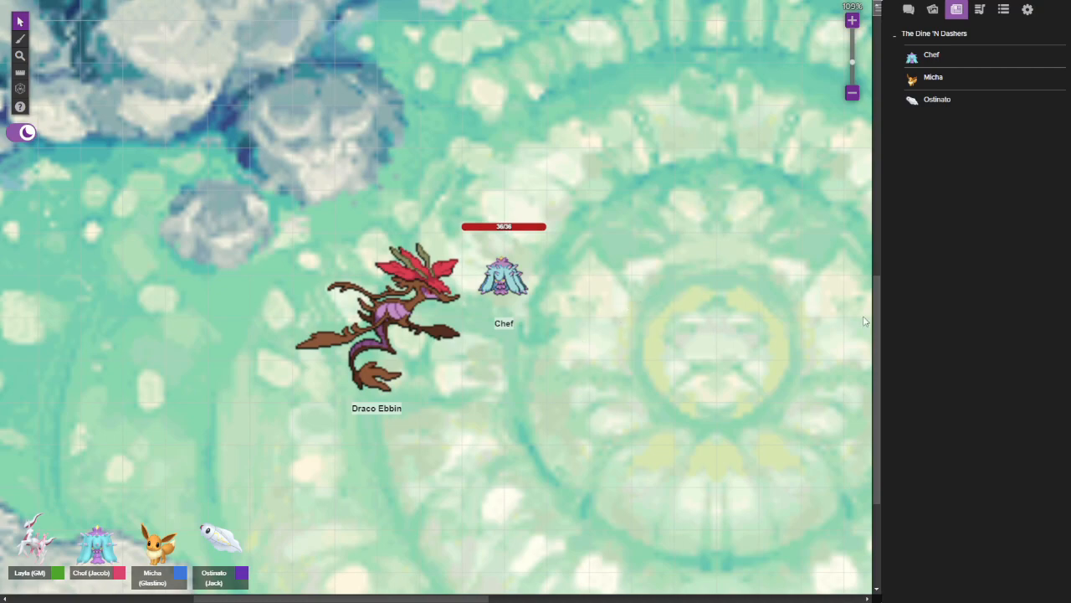
{"action": "mouse_move", "coordinate": [844, 294]}
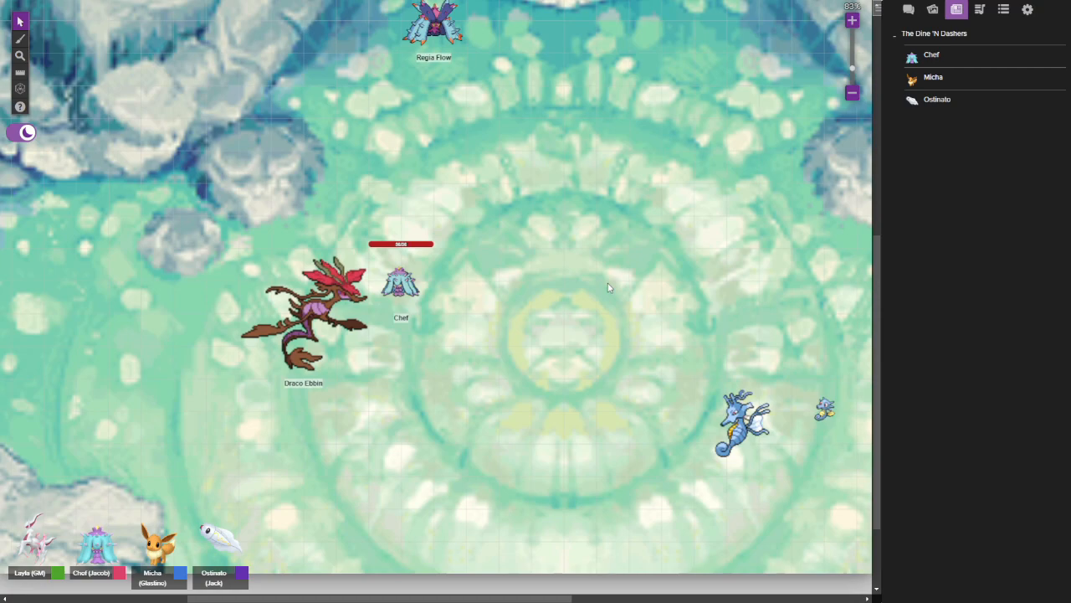
{"action": "mouse_move", "coordinate": [442, 339]}
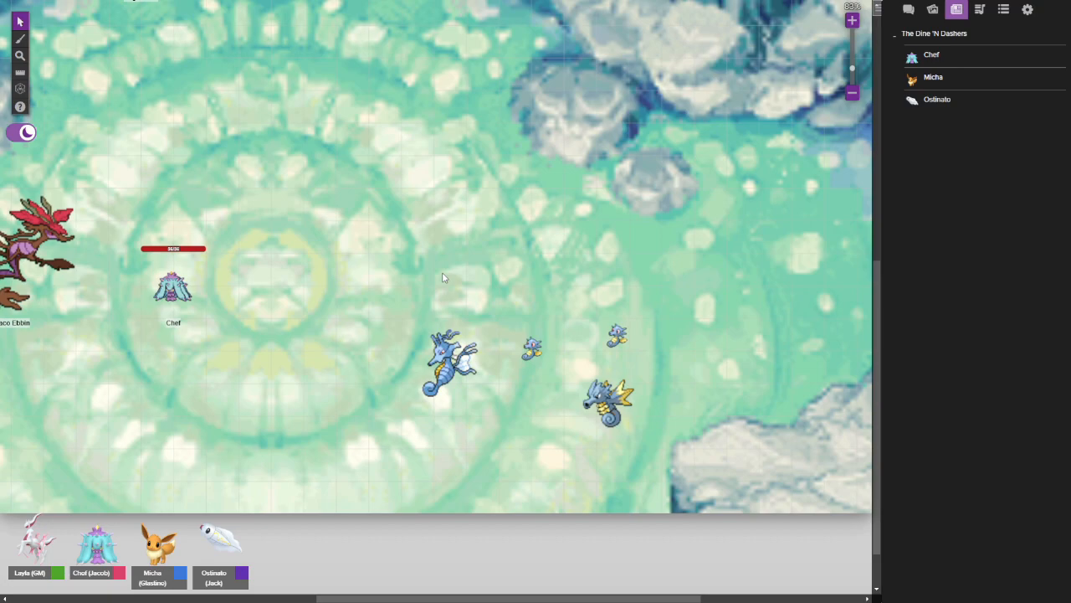
{"action": "mouse_move", "coordinate": [414, 308]}
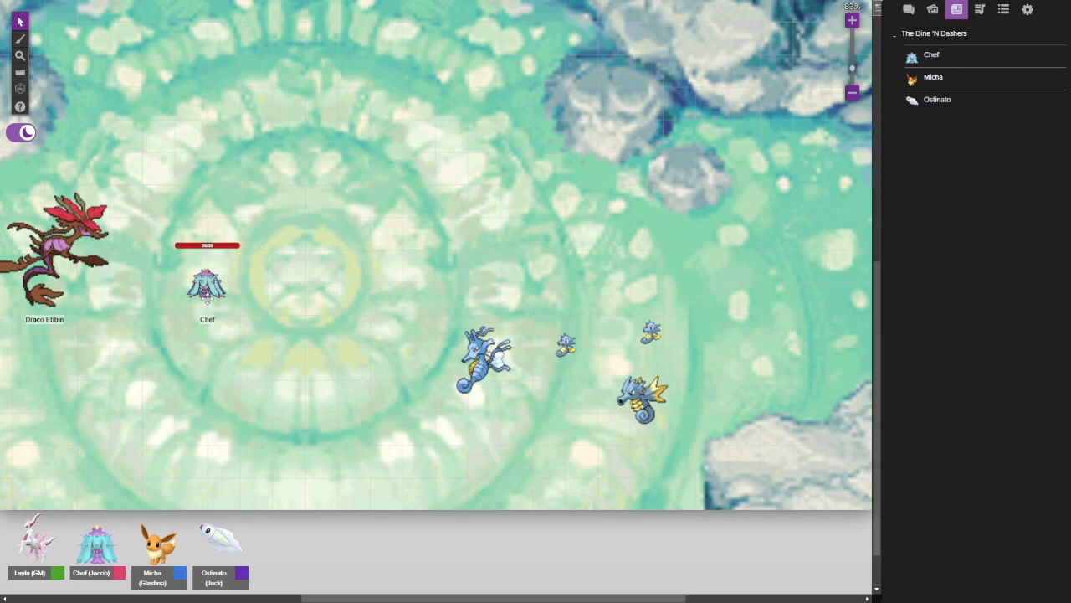
Nudge Chef rightward to the chamber's central circle, toward Seadra and Horsea
{"action": "left_click_drag", "start_coordinate": [207, 286], "coordinate": [240, 286]}
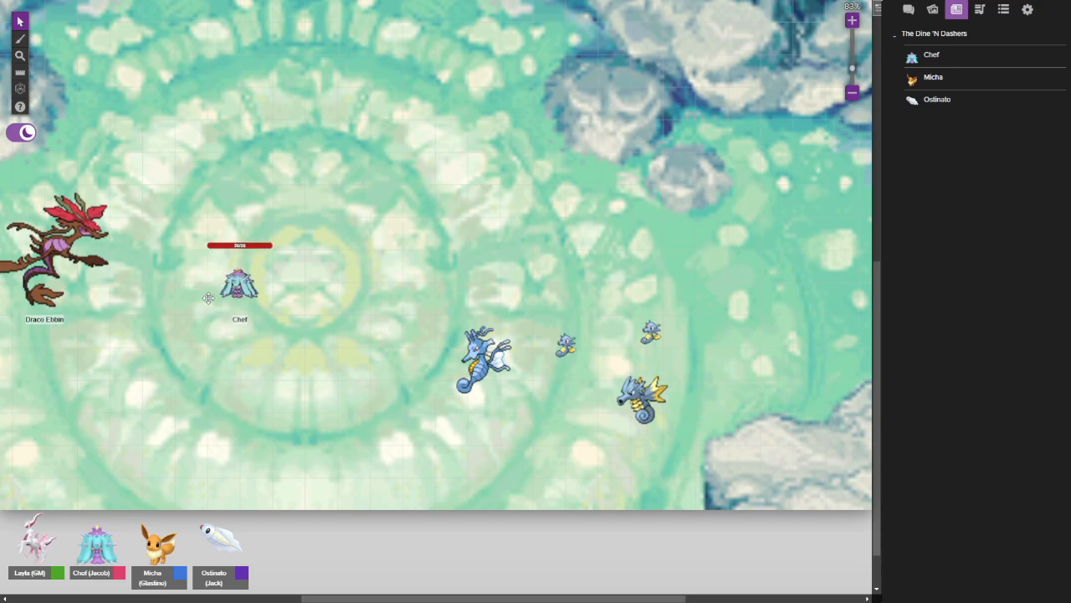
{"action": "left_click_drag", "start_coordinate": [241, 289], "coordinate": [305, 289]}
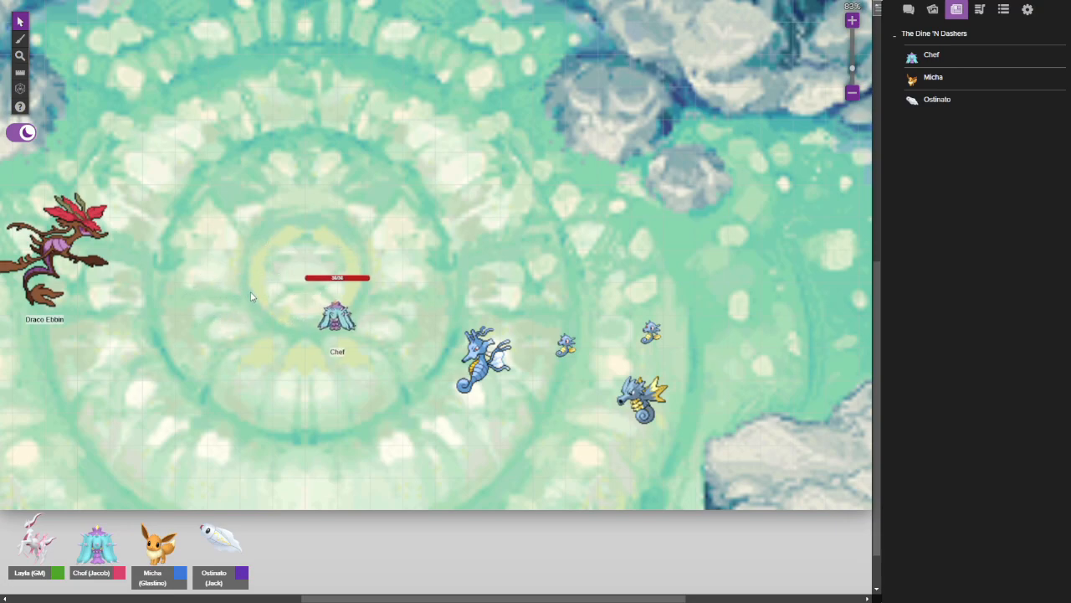
{"action": "mouse_move", "coordinate": [470, 310]}
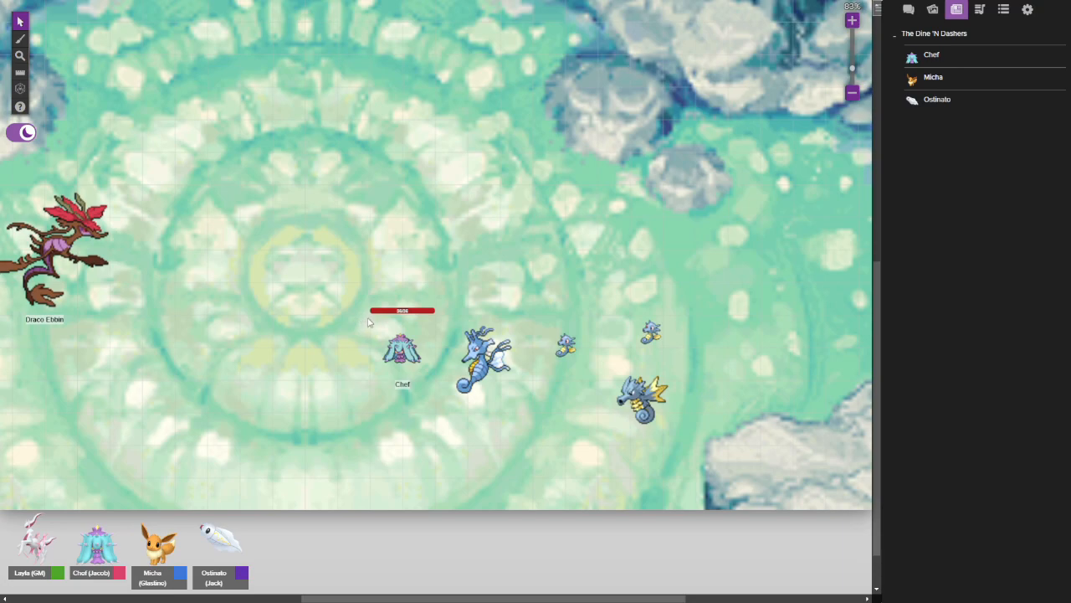
{"action": "mouse_move", "coordinate": [543, 265]}
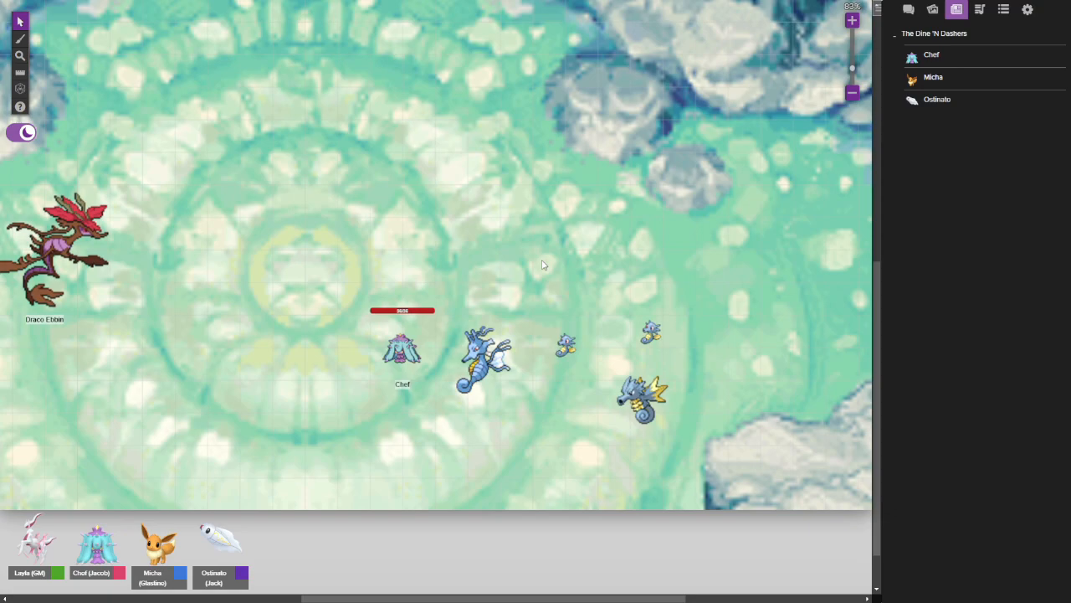
{"action": "mouse_move", "coordinate": [538, 349]}
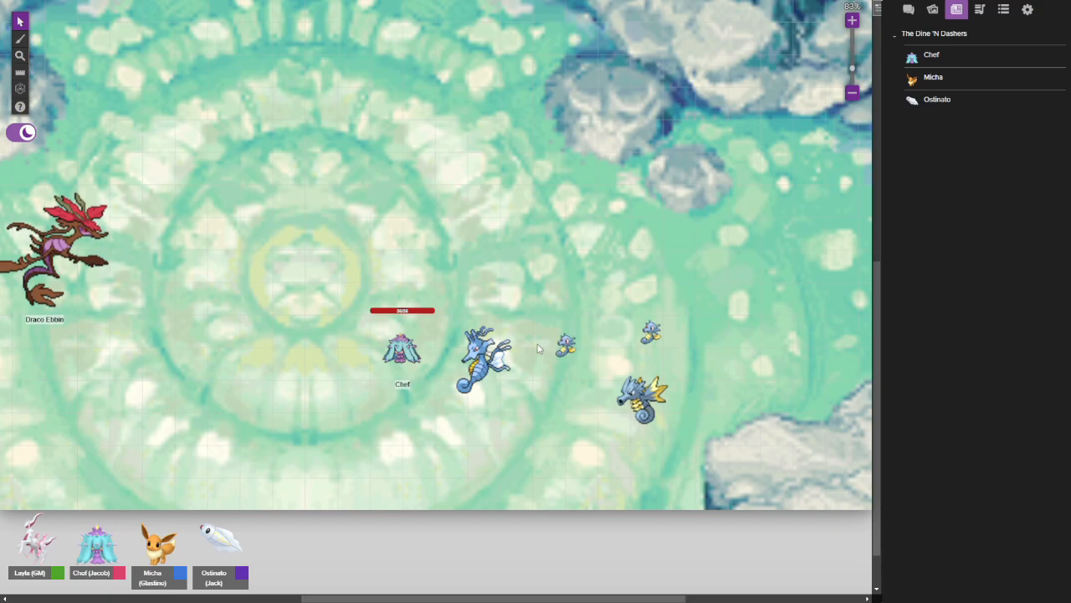
{"action": "mouse_move", "coordinate": [275, 400]}
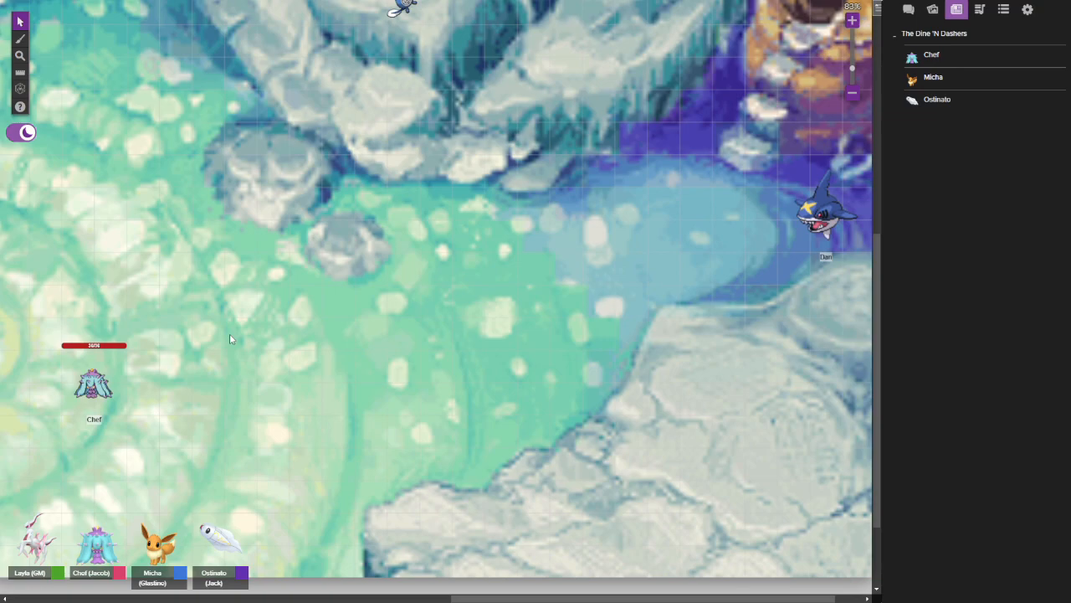
Pan back to the central circle and move Chef lower toward Dan and Draco Ebbin
{"action": "left_click_drag", "start_coordinate": [825, 210], "coordinate": [364, 251]}
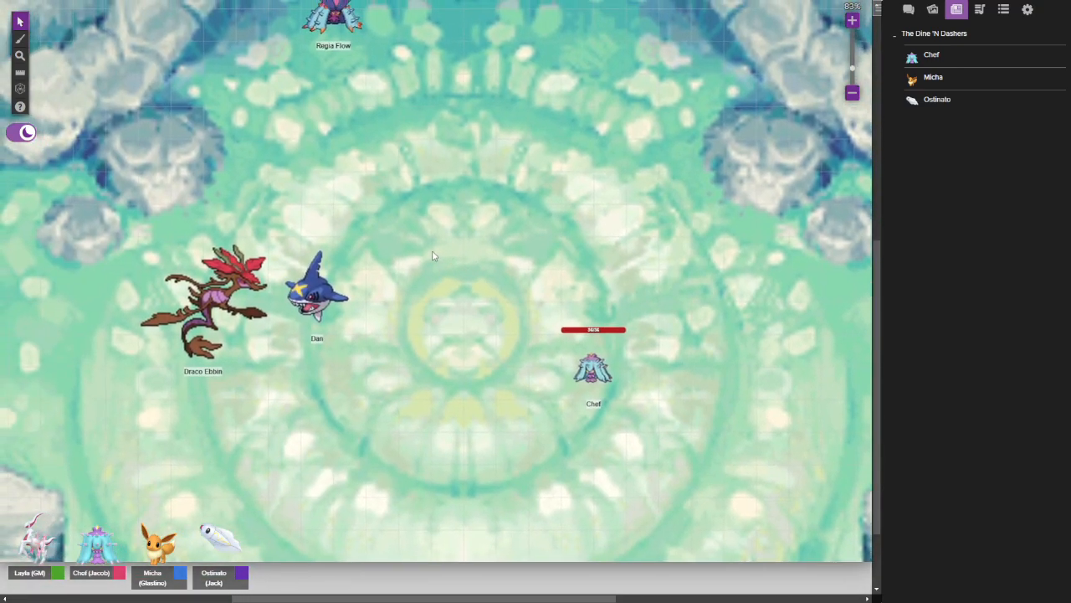
{"action": "left_click_drag", "start_coordinate": [593, 369], "coordinate": [626, 401]}
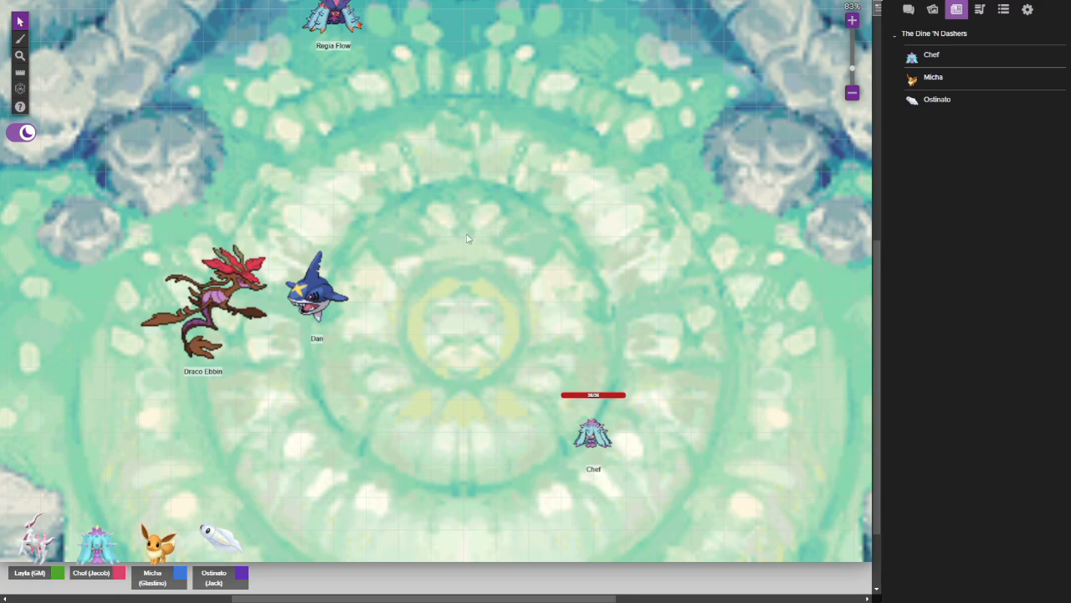
{"action": "mouse_move", "coordinate": [402, 259]}
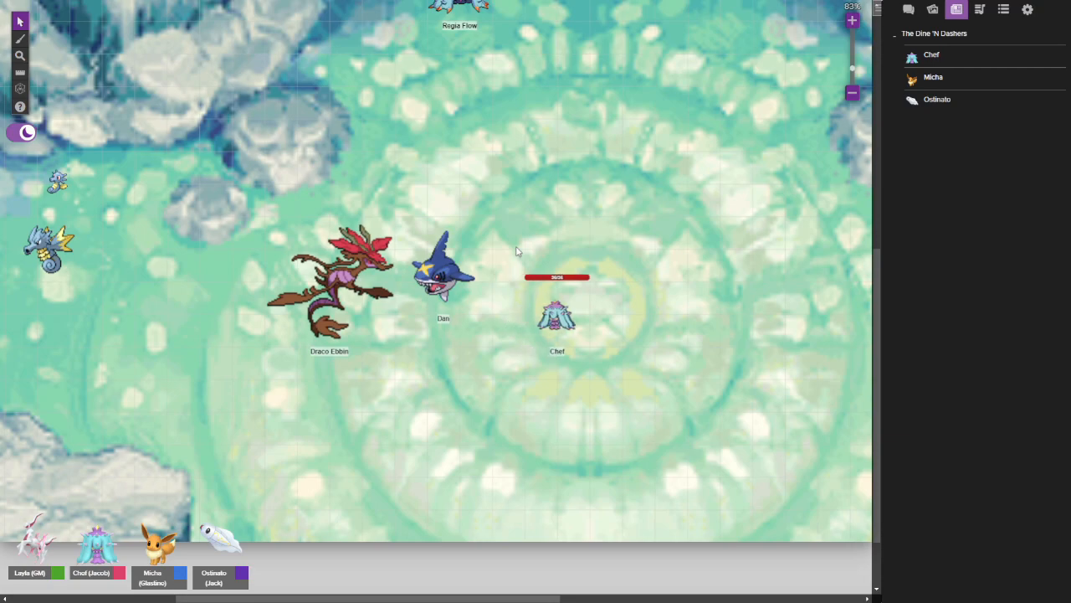
Shift Chef slightly down and right, grouping it with Dan and Draco Ebbin
{"action": "left_click_drag", "start_coordinate": [557, 314], "coordinate": [590, 348]}
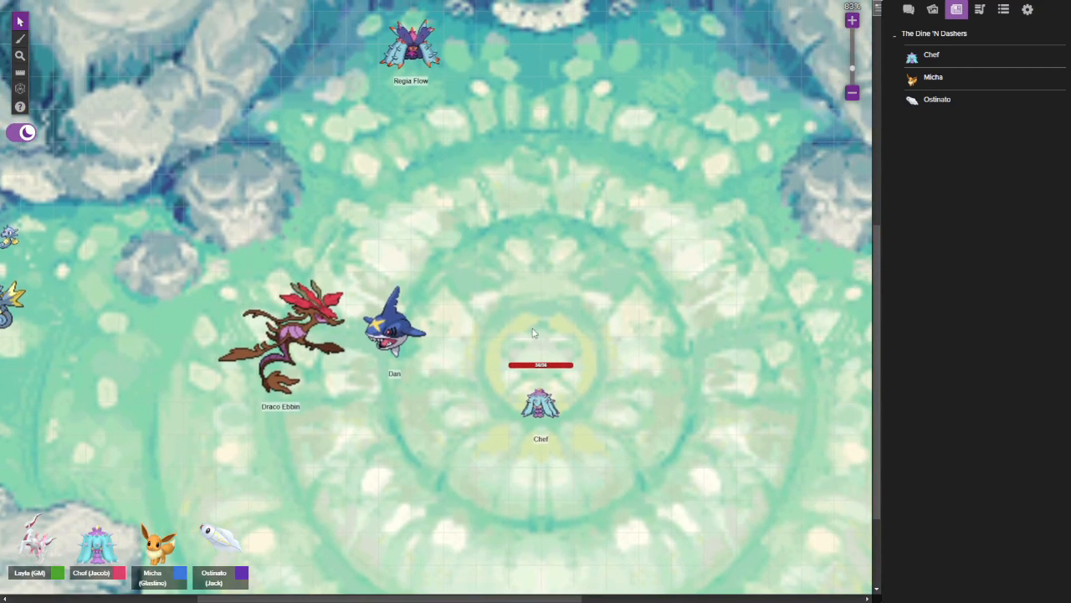
{"action": "left_click_drag", "start_coordinate": [541, 406], "coordinate": [573, 406]}
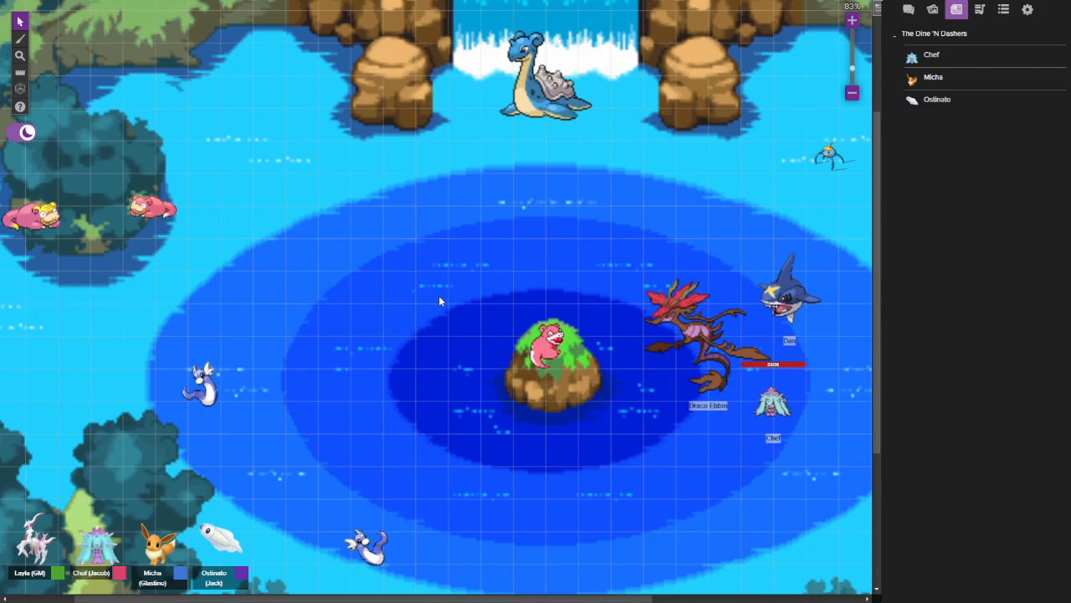
{"action": "mouse_move", "coordinate": [461, 304]}
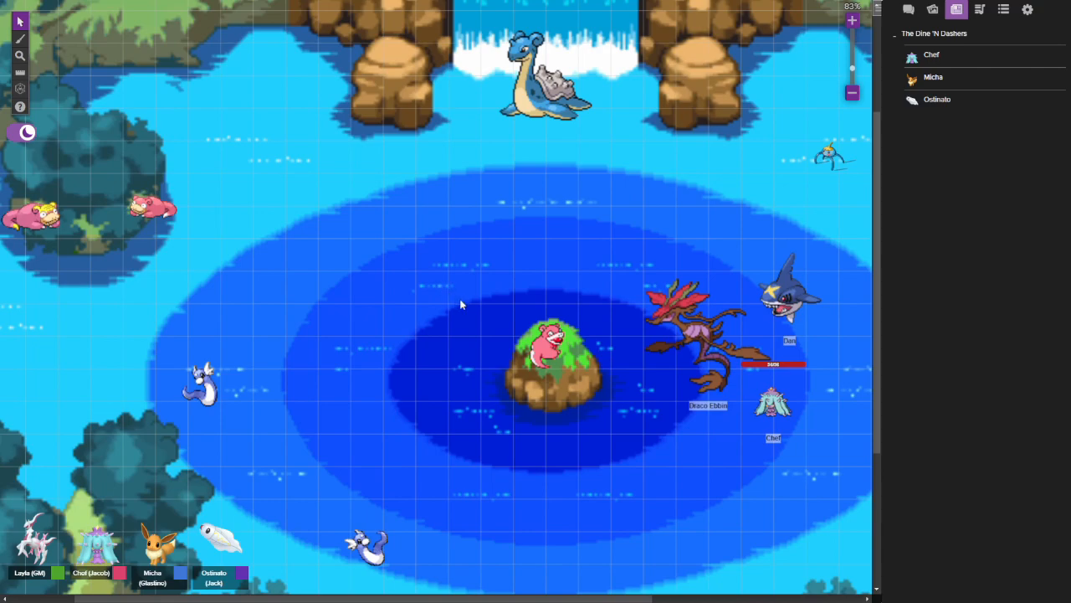
{"action": "mouse_move", "coordinate": [482, 289]}
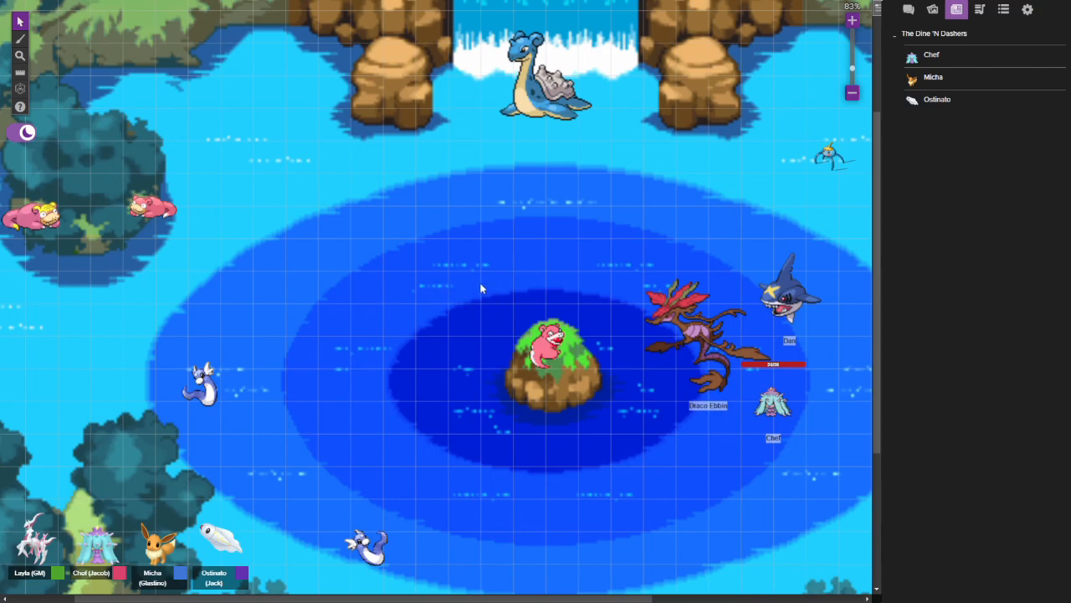
{"action": "mouse_move", "coordinate": [536, 279]}
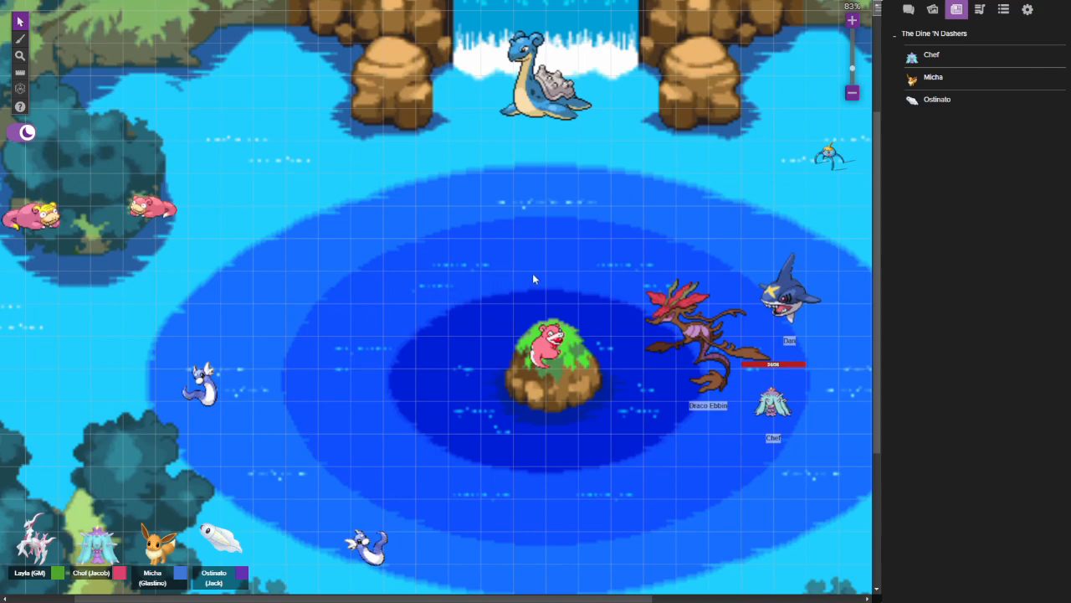
{"action": "mouse_move", "coordinate": [527, 281]}
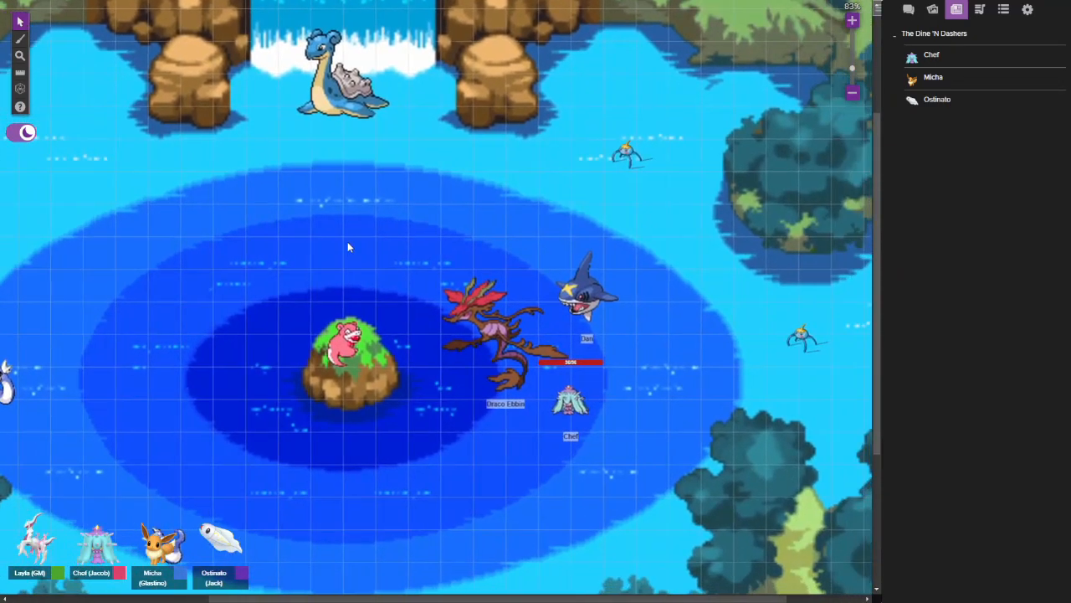
{"action": "mouse_move", "coordinate": [400, 199]}
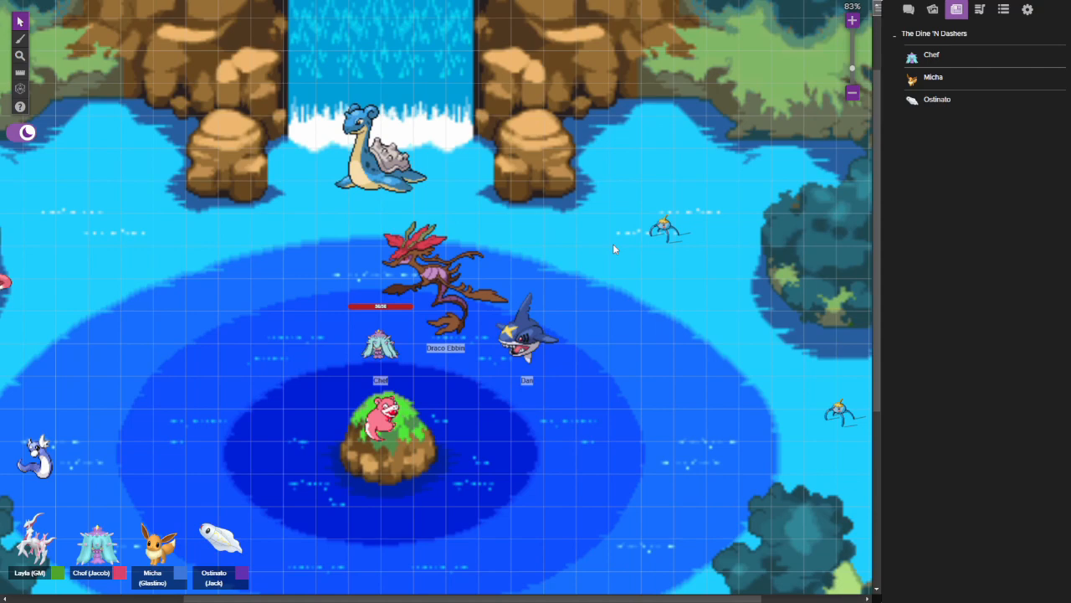
{"action": "mouse_move", "coordinate": [548, 198]}
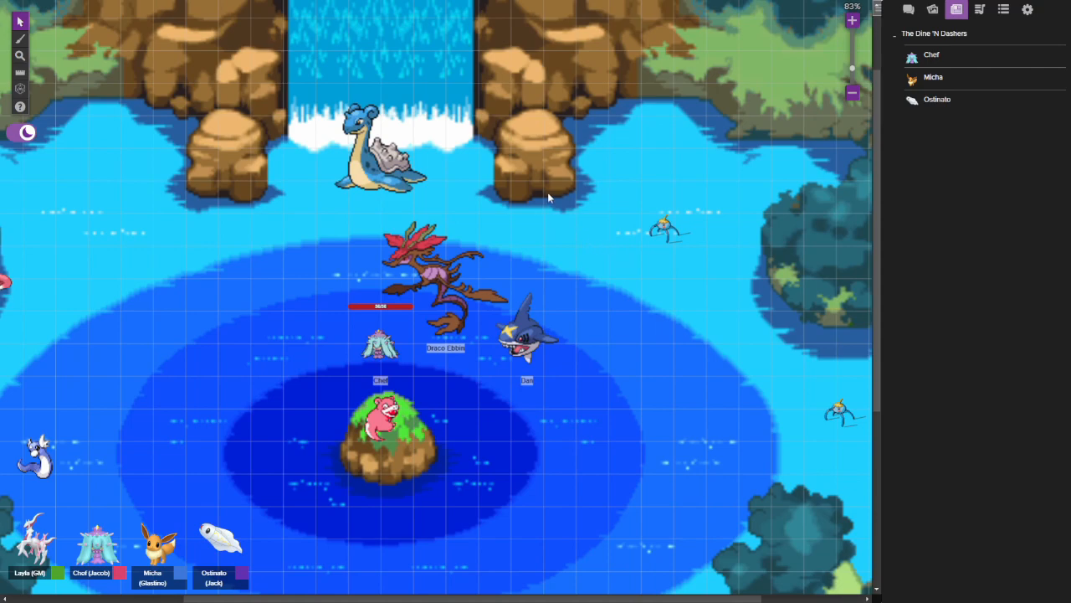
{"action": "mouse_move", "coordinate": [545, 200]}
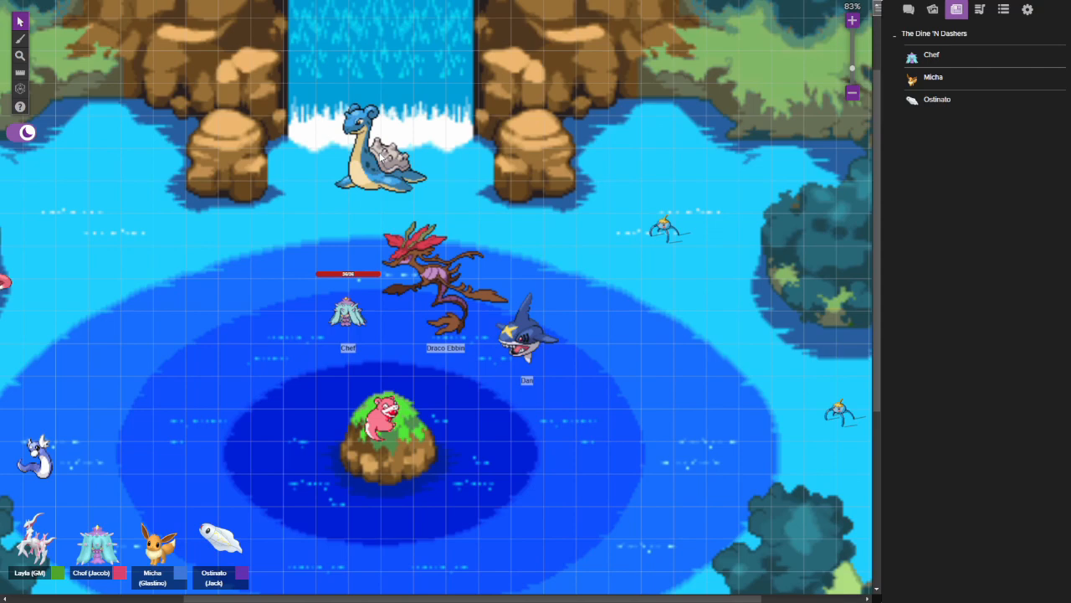
Drag the party tokens up to the cave opening behind the waterfall
{"action": "left_click_drag", "start_coordinate": [381, 151], "coordinate": [247, 226]}
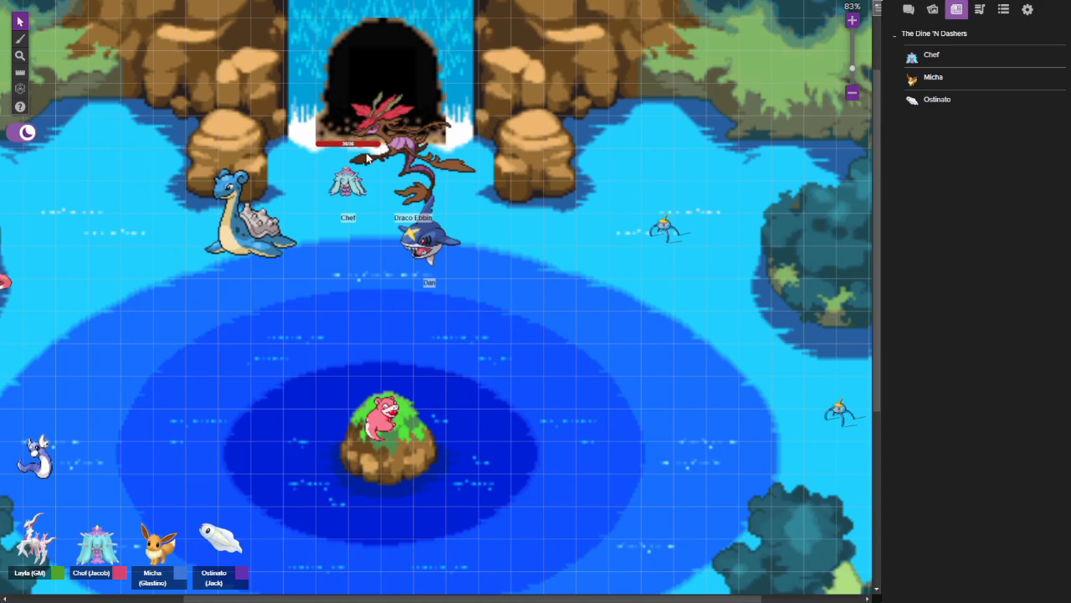
{"action": "mouse_move", "coordinate": [327, 111]}
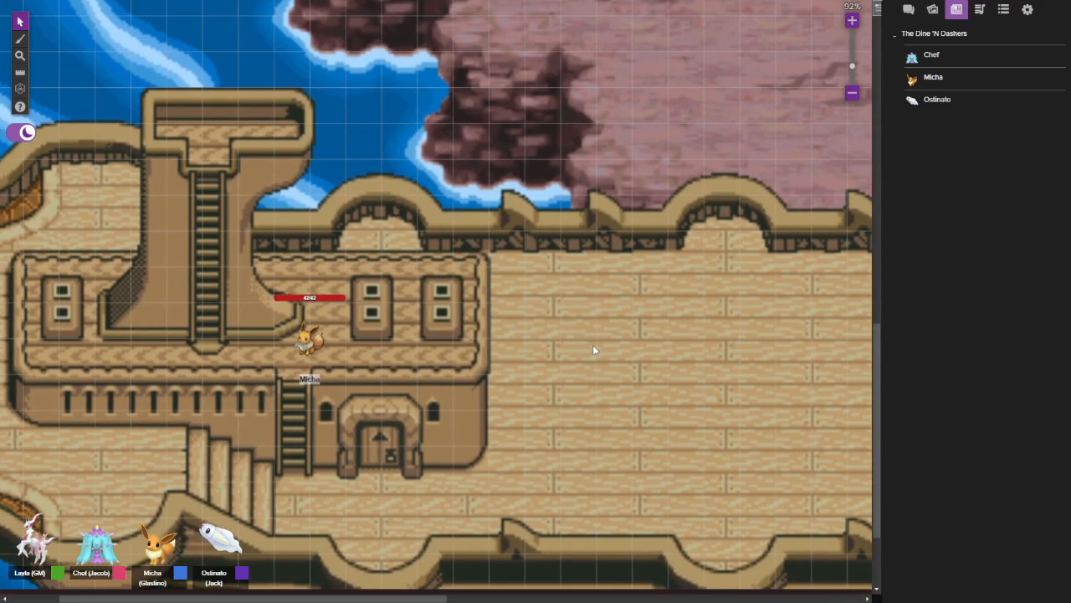
{"action": "mouse_move", "coordinate": [479, 347]}
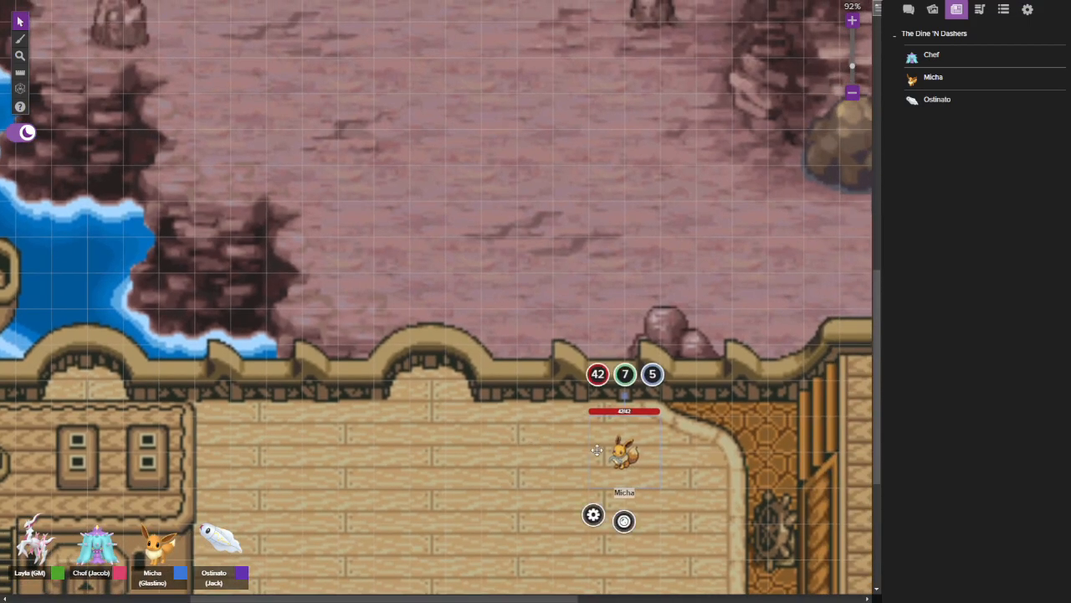
Drag Micha over the deck railing onto the rocky cave floor and zoom out
{"action": "left_click_drag", "start_coordinate": [624, 452], "coordinate": [508, 310]}
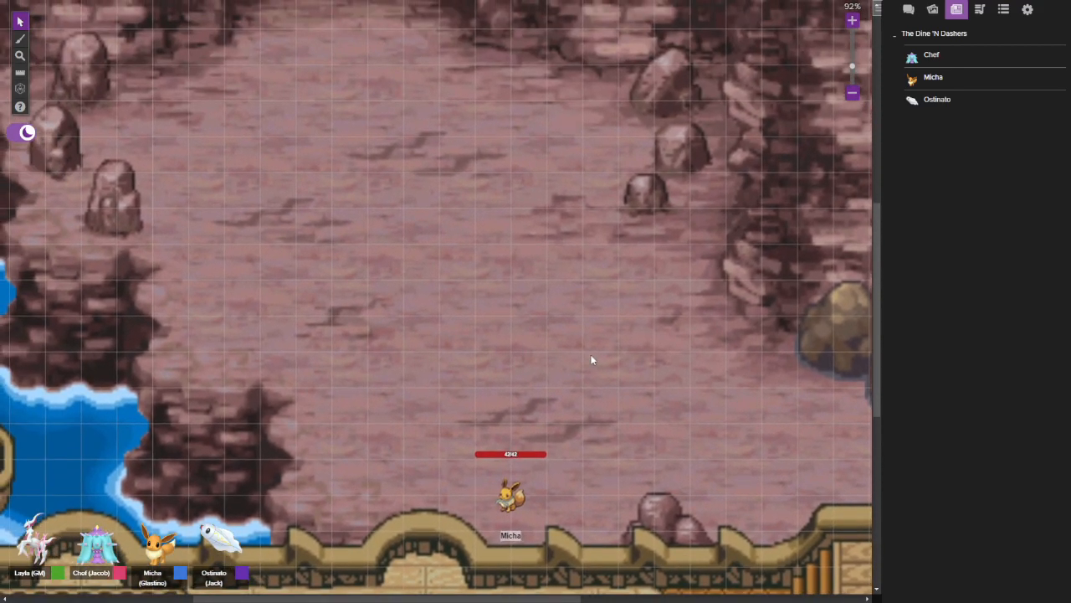
{"action": "scroll", "scroll_direction": "down", "scroll_amount": 3}
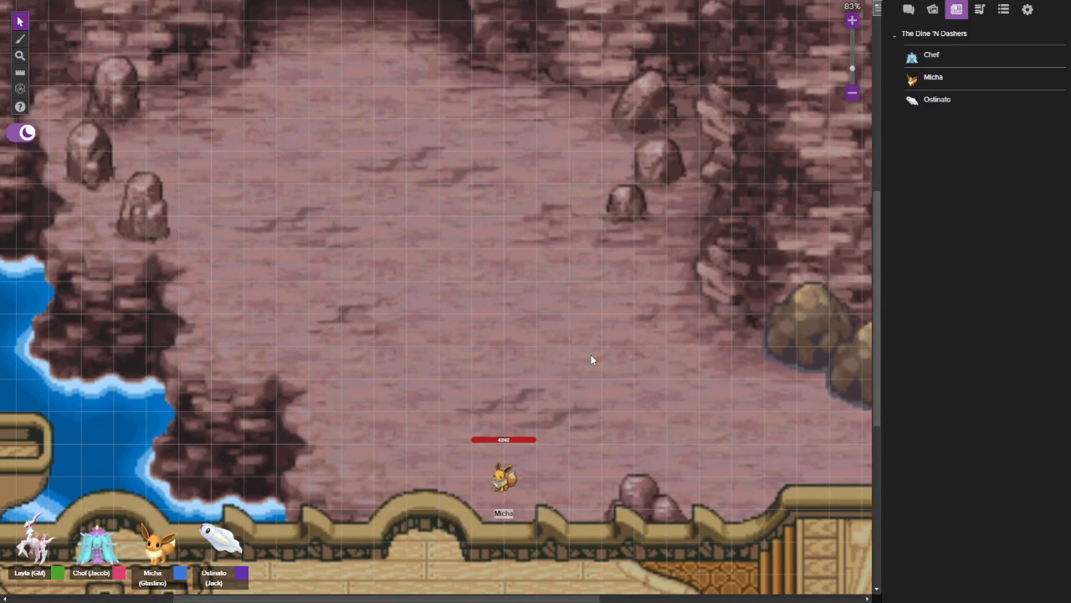
{"action": "scroll", "scroll_direction": "down", "scroll_amount": 3}
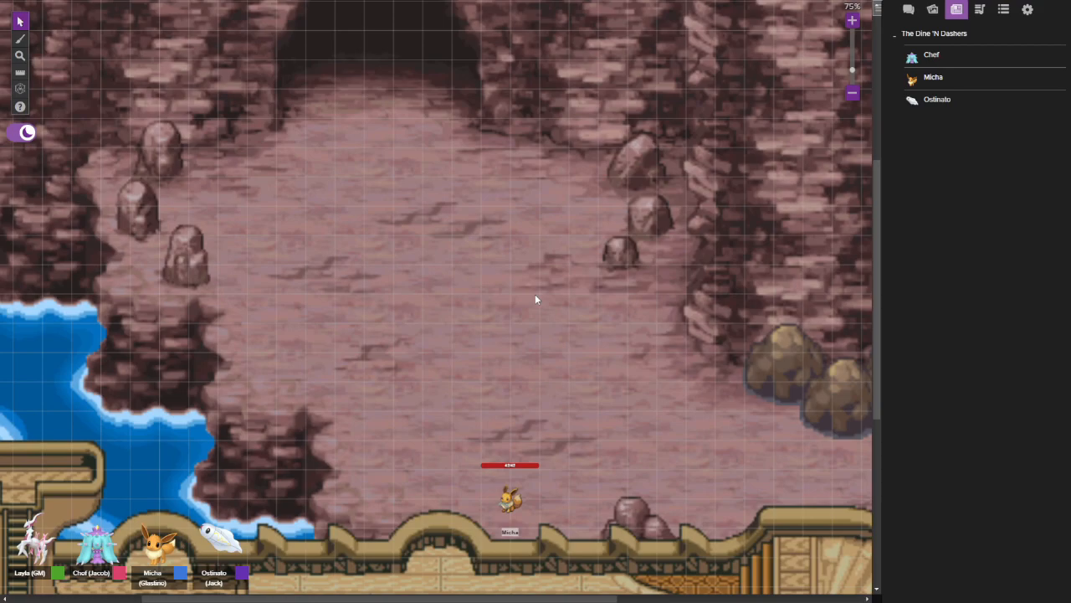
{"action": "mouse_move", "coordinate": [379, 76]}
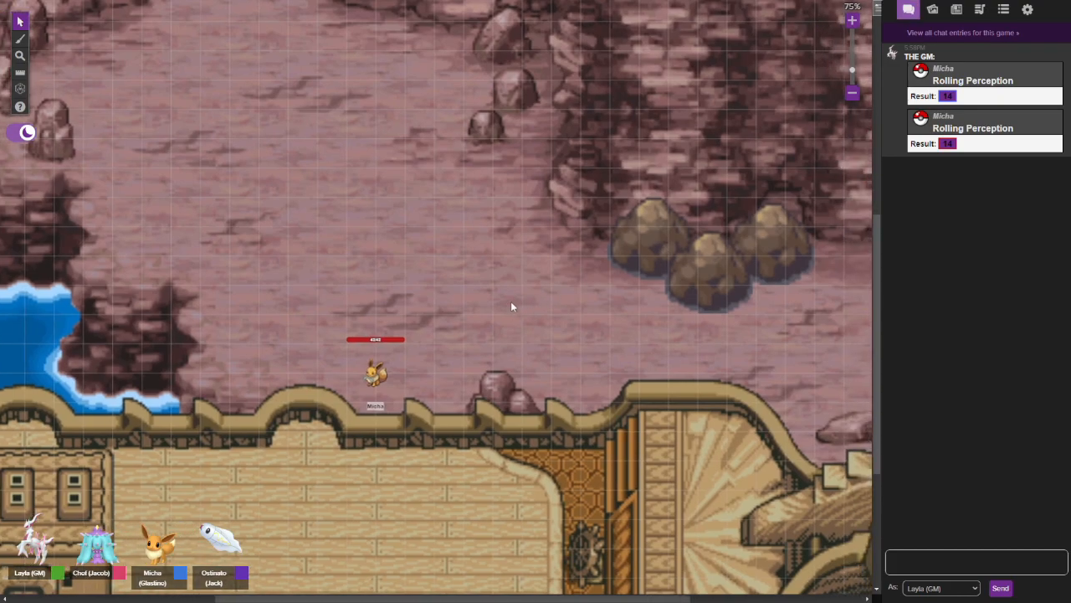
{"action": "mouse_move", "coordinate": [459, 206]}
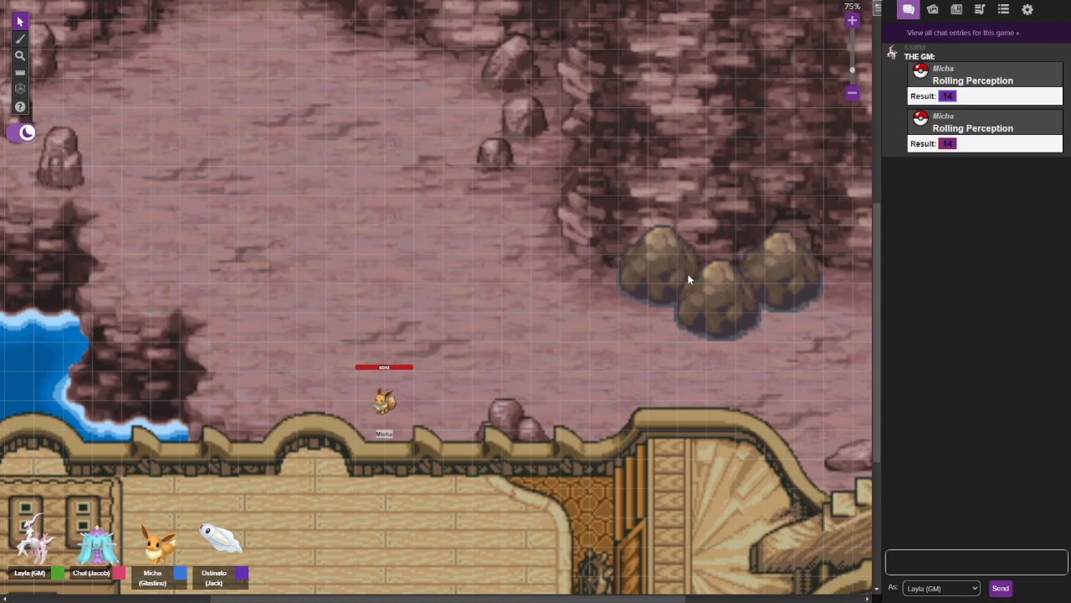
Roll Micha's Perception check from the character sheet, getting 14 in chat
{"action": "left_click", "coordinate": [669, 293]}
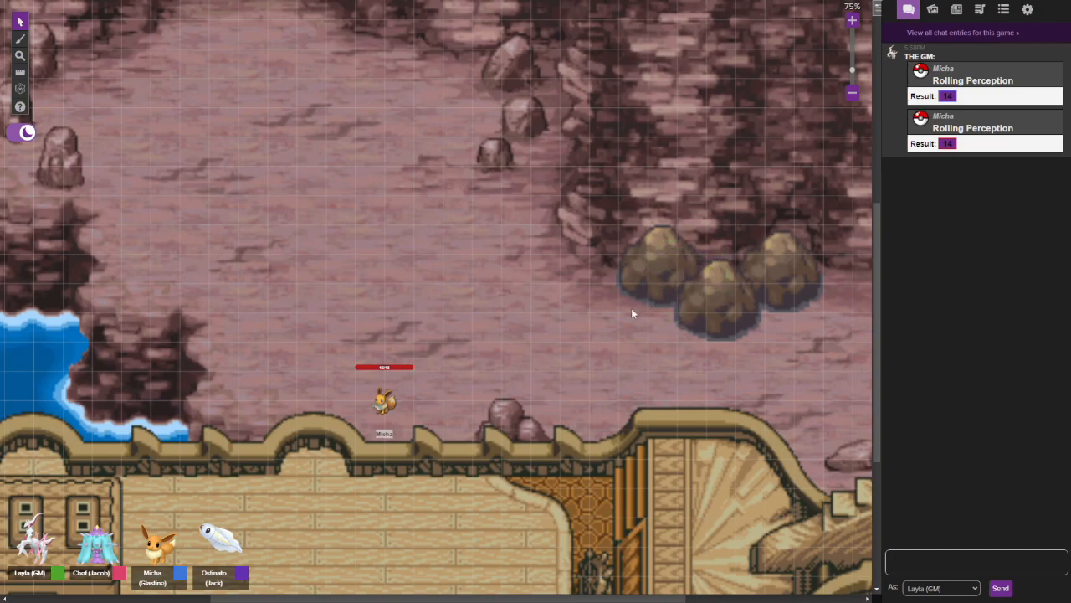
{"action": "mouse_move", "coordinate": [568, 337]}
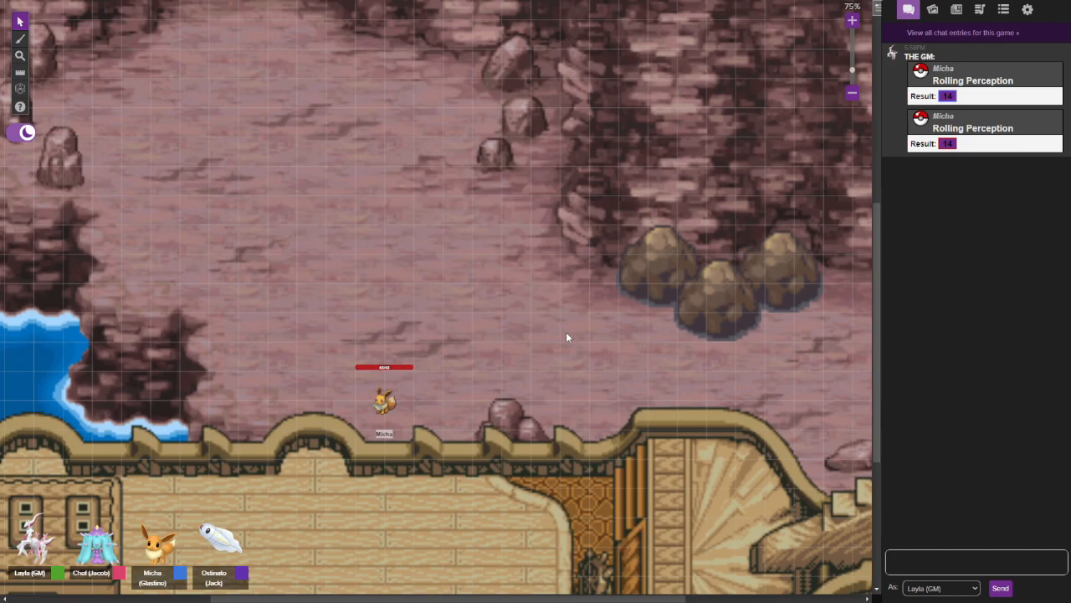
{"action": "left_click", "coordinate": [649, 301]}
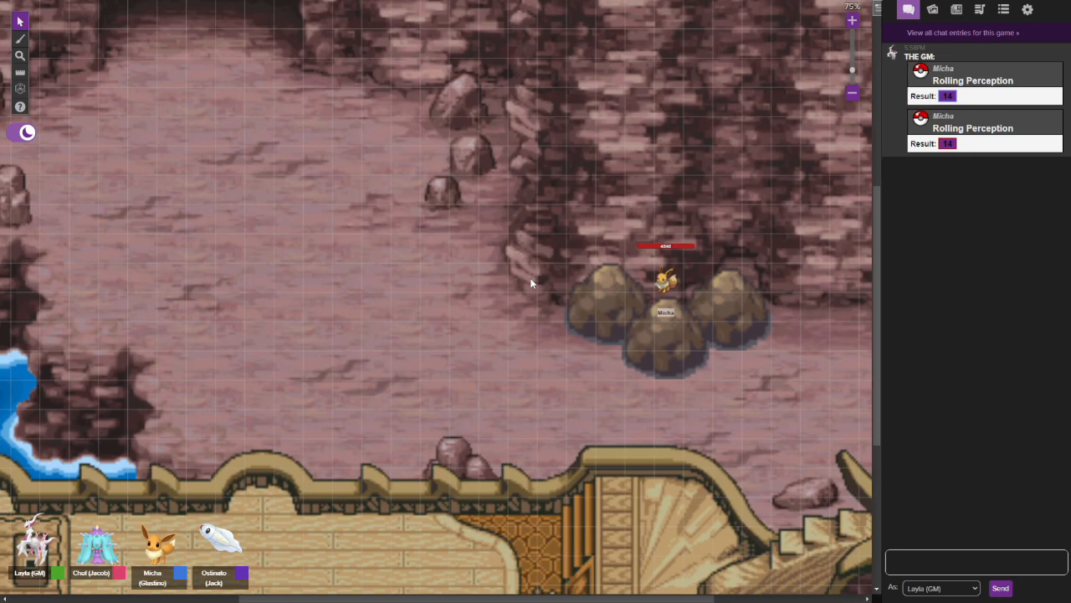
{"action": "mouse_move", "coordinate": [462, 261]}
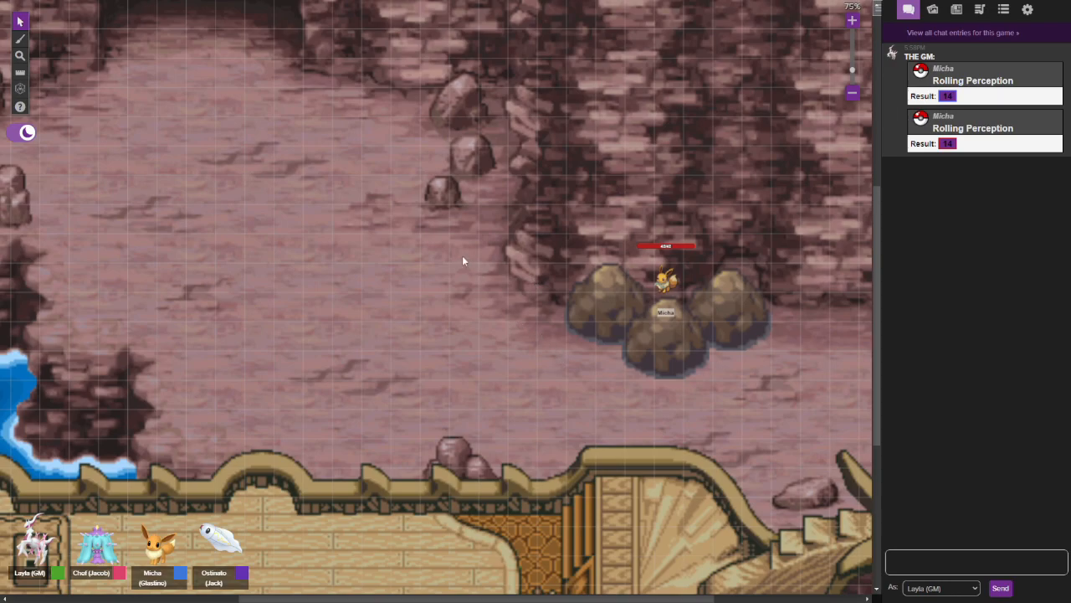
{"action": "mouse_move", "coordinate": [458, 261]}
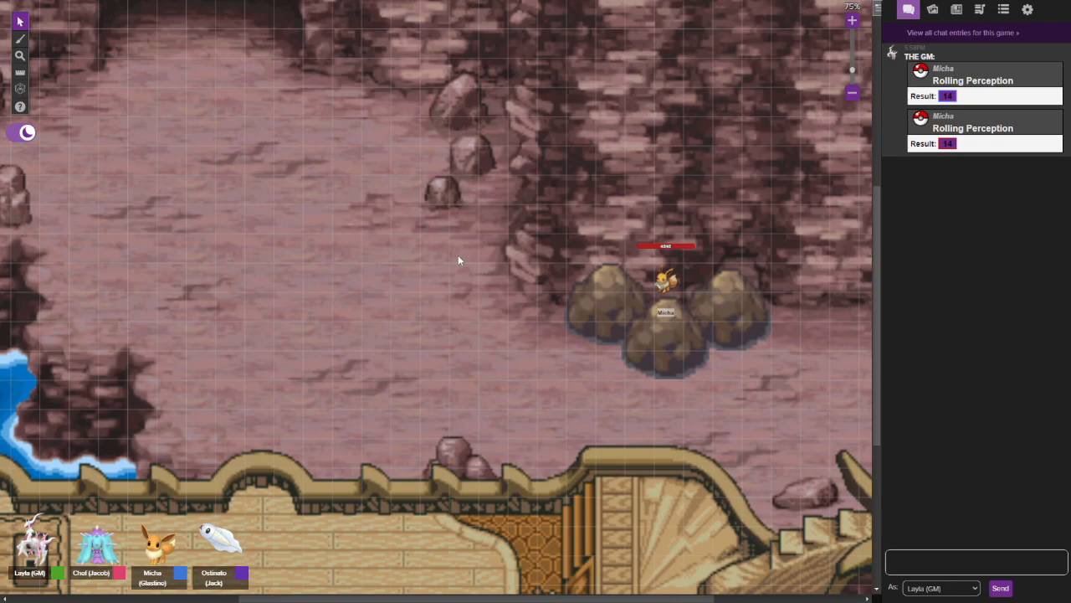
{"action": "mouse_move", "coordinate": [360, 132]}
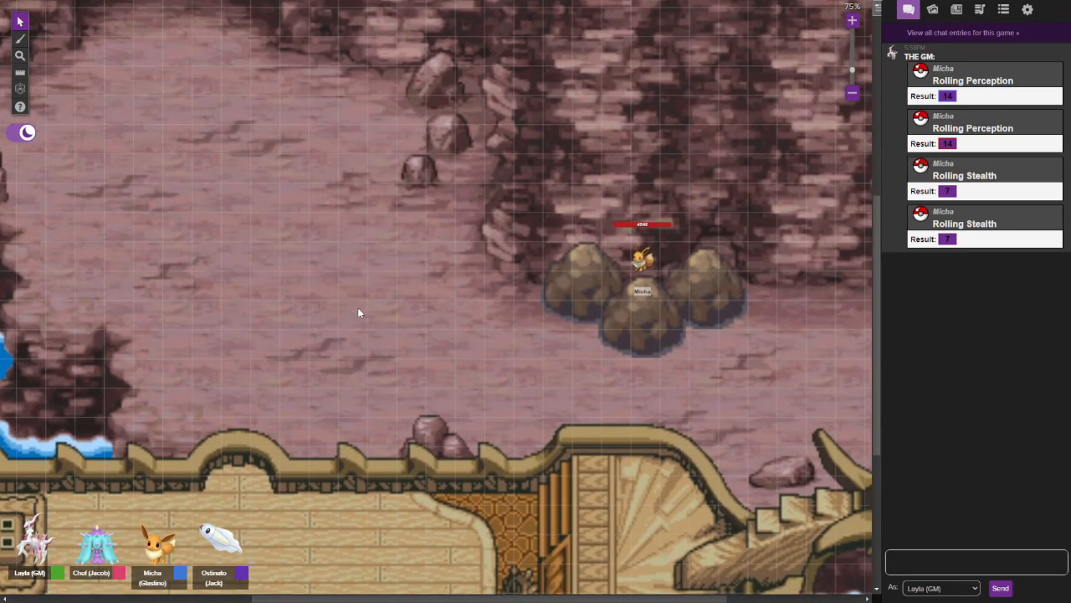
{"action": "mouse_move", "coordinate": [329, 212]}
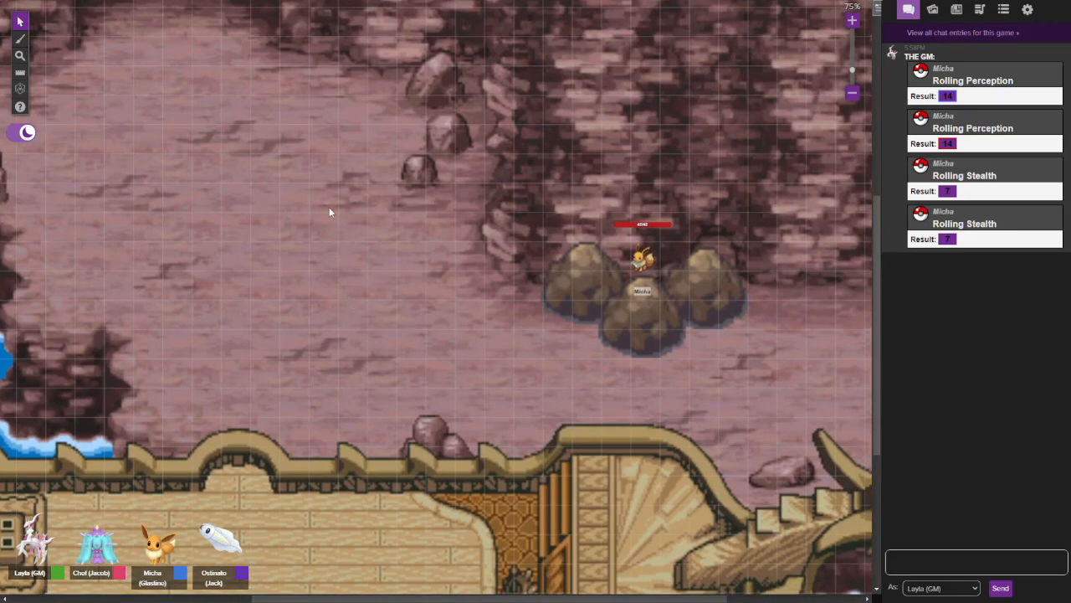